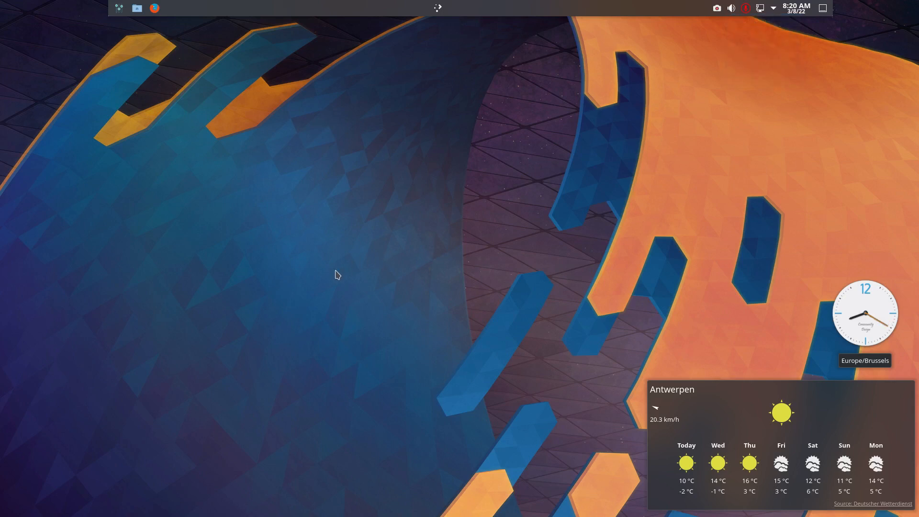
{"action": "mouse_move", "coordinate": [271, 262]}
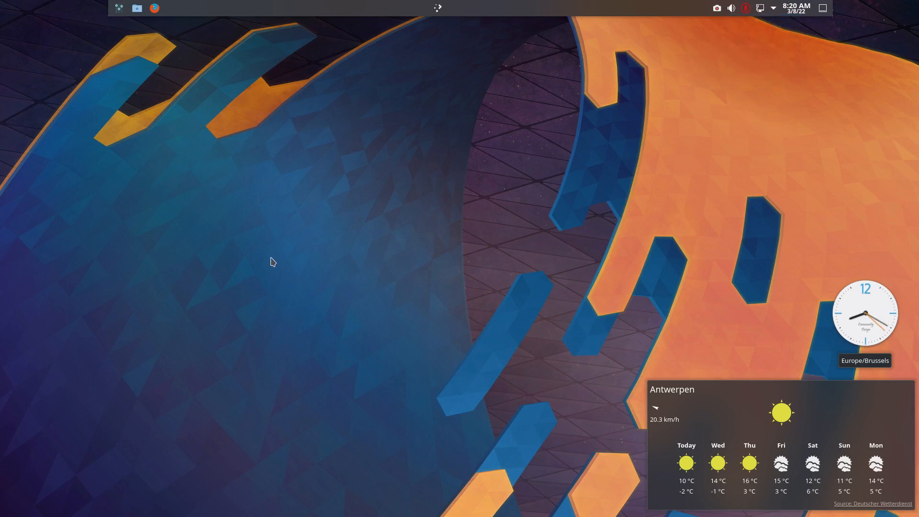
{"action": "mouse_move", "coordinate": [262, 249]}
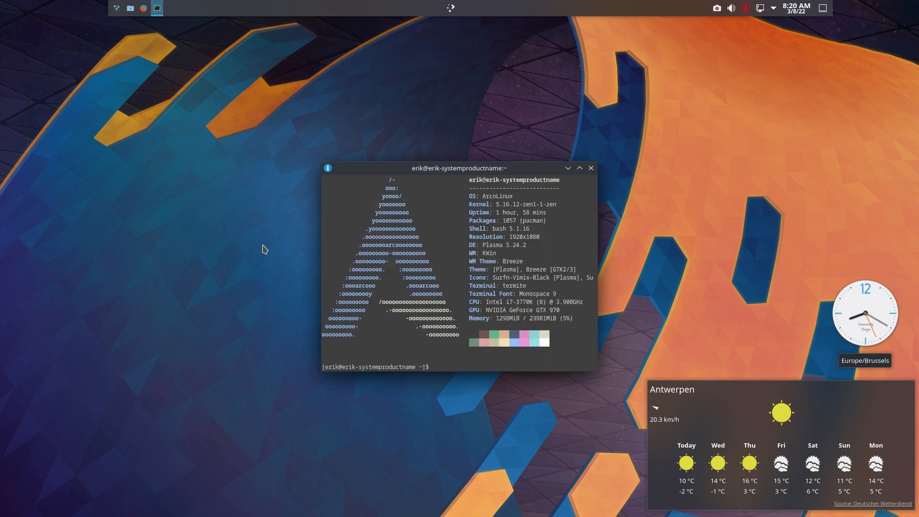
Step: Run 'iso' in the terminal to show the ISO release details, then launch Firefox
{"action": "type", "text": "iso"}
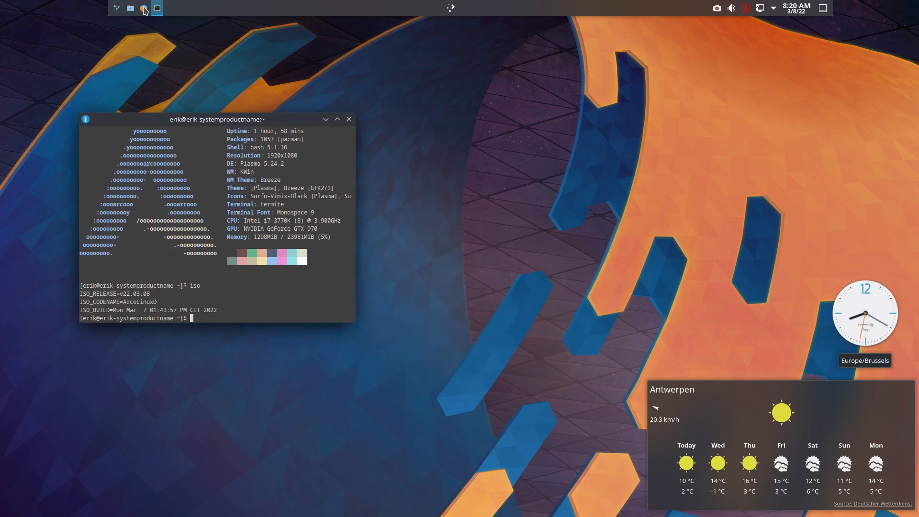
{"action": "left_click", "coordinate": [147, 7]}
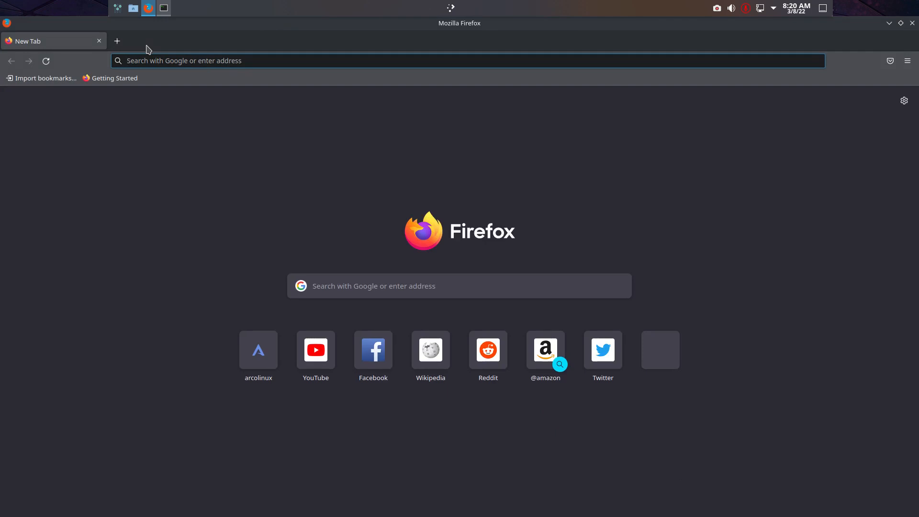
Step: Browse the ArcoLinux Learning Path phases 1 to 7 and select the words 'Arch Way'
{"action": "left_click", "coordinate": [258, 350]}
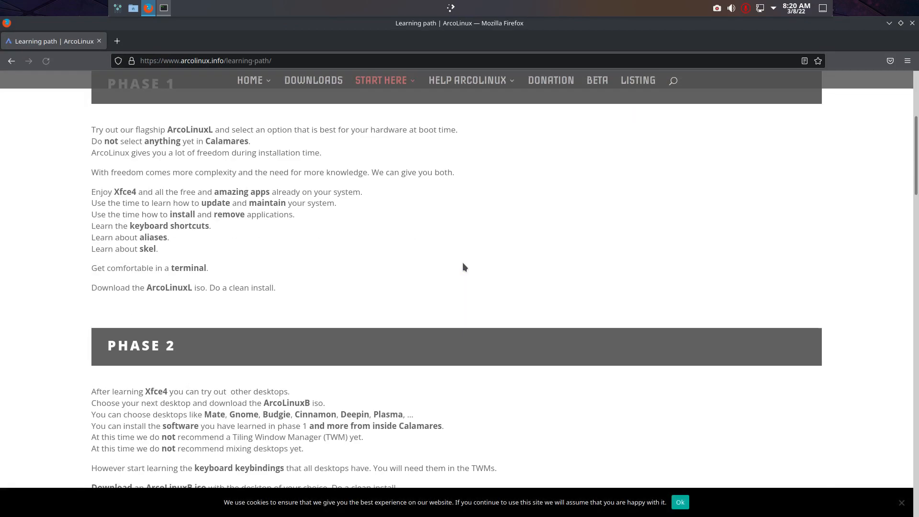
{"action": "scroll", "scroll_direction": "down", "scroll_amount": 3}
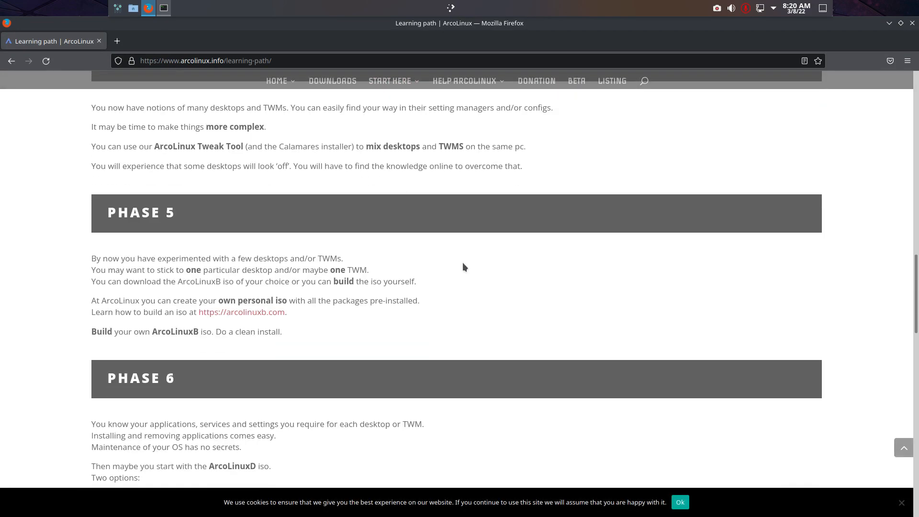
{"action": "scroll", "scroll_direction": "down", "scroll_amount": 3}
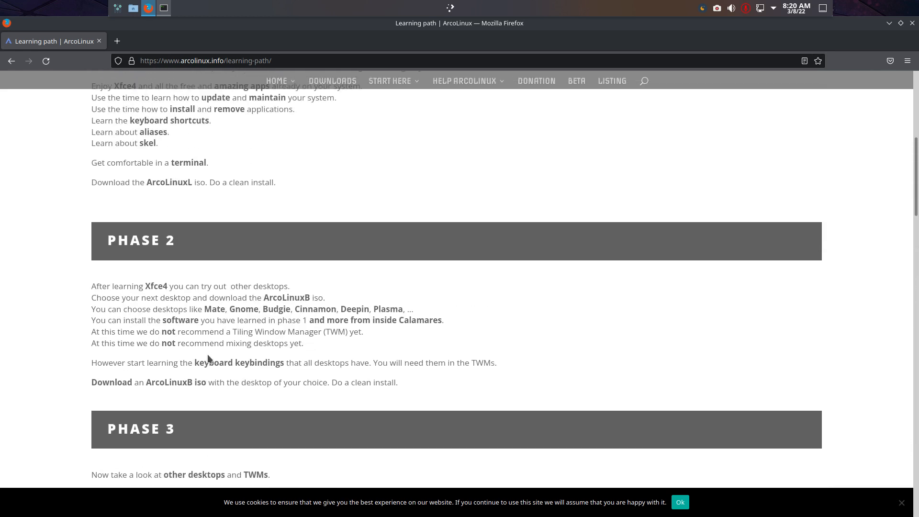
{"action": "scroll", "scroll_direction": "up", "scroll_amount": 3}
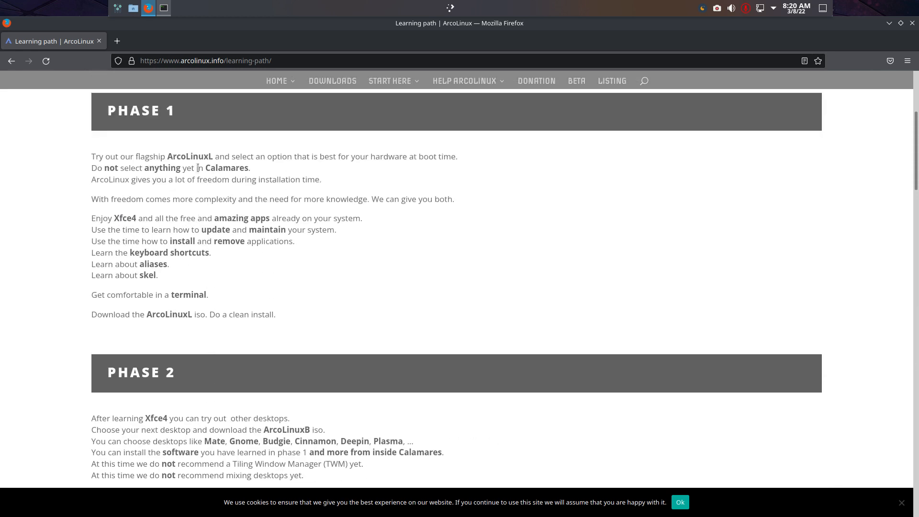
{"action": "scroll", "scroll_direction": "down", "scroll_amount": 3}
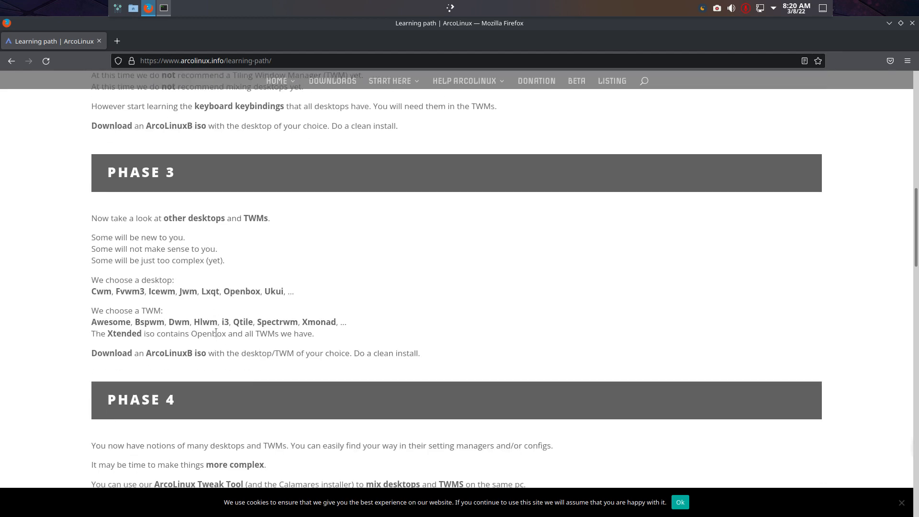
{"action": "scroll", "scroll_direction": "down", "scroll_amount": 3}
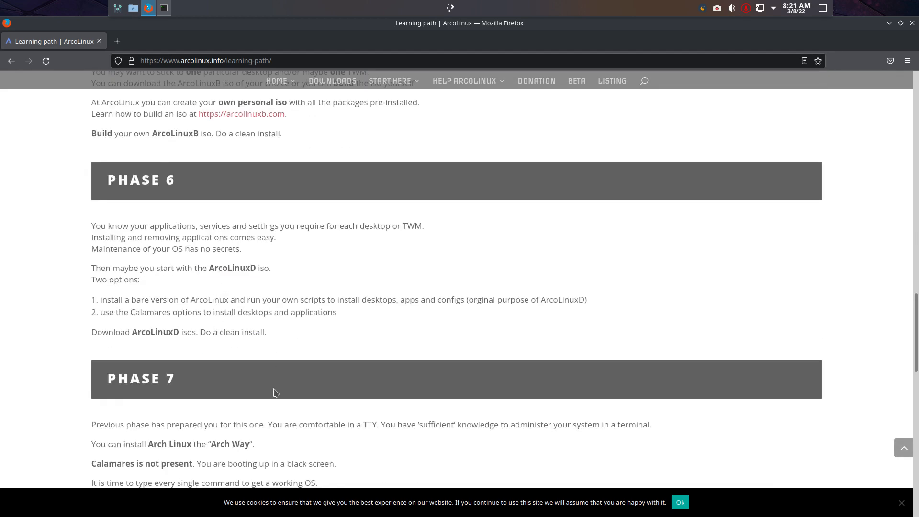
{"action": "mouse_move", "coordinate": [211, 443]}
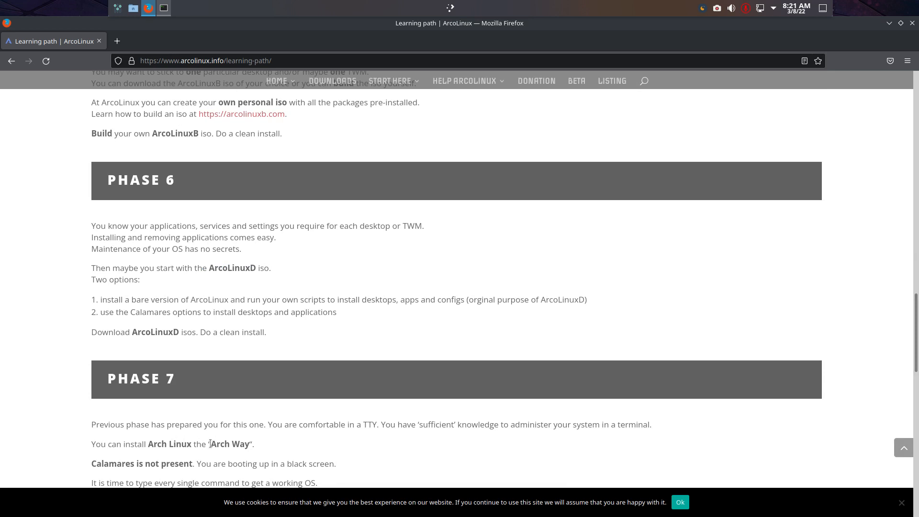
{"action": "double_click", "coordinate": [229, 443]}
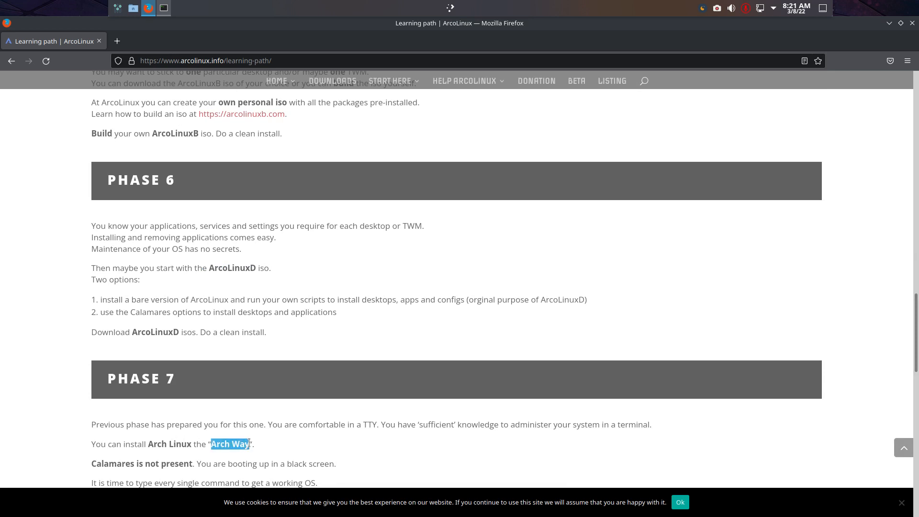
{"action": "mouse_move", "coordinate": [246, 217]}
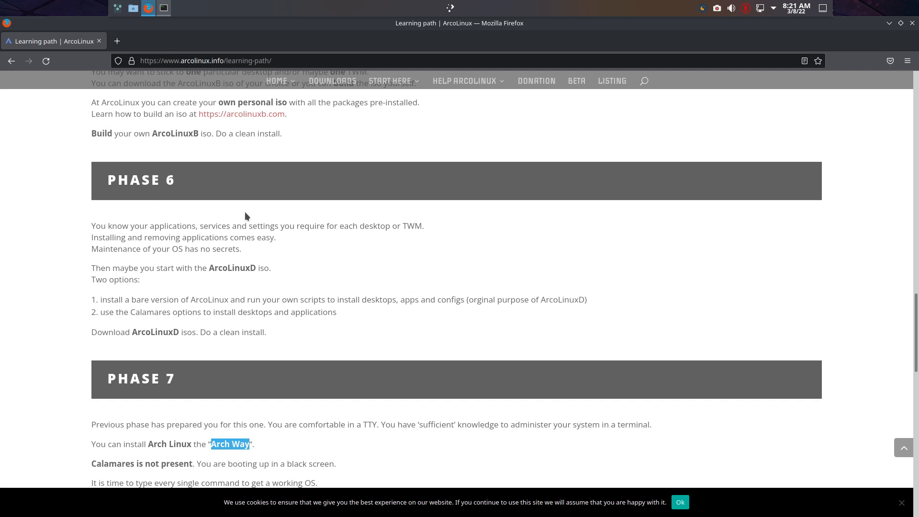
{"action": "mouse_move", "coordinate": [210, 323]}
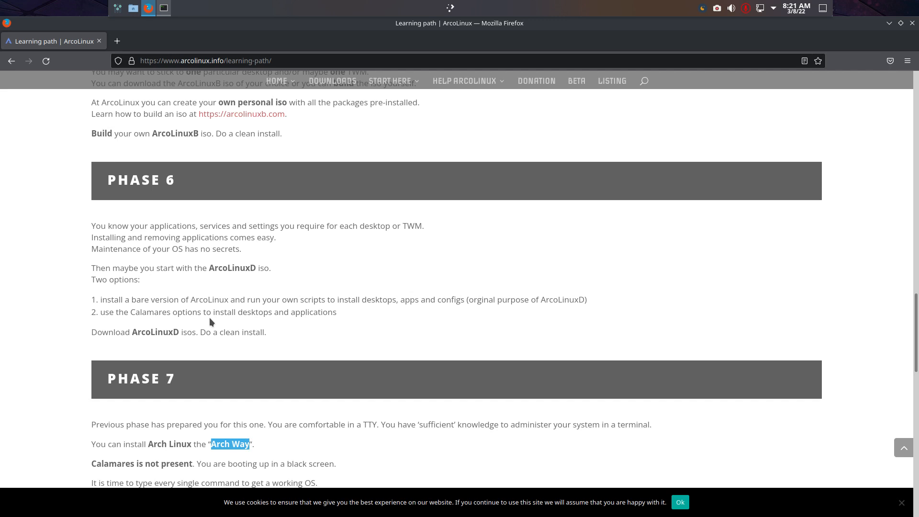
{"action": "mouse_move", "coordinate": [207, 265]}
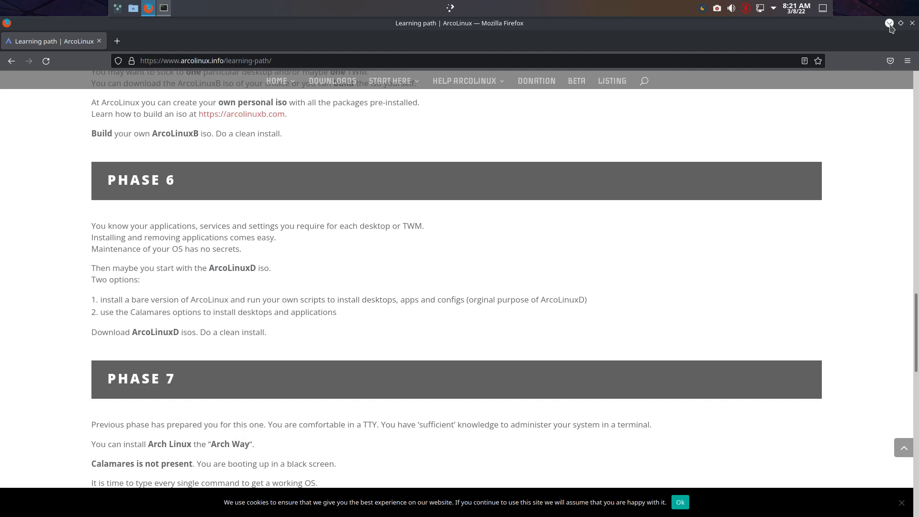
{"action": "mouse_move", "coordinate": [888, 23]}
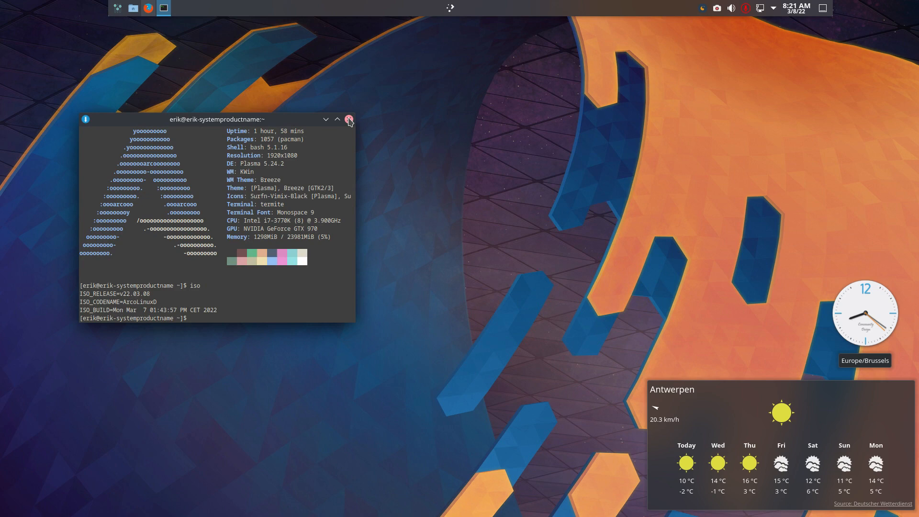
Step: Close the terminal and start System Settings from the application launcher
{"action": "left_click", "coordinate": [348, 119]}
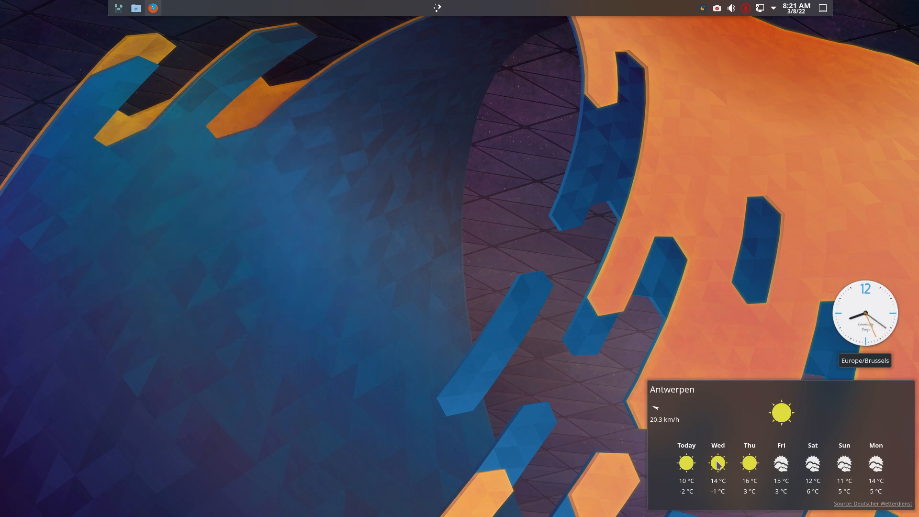
{"action": "mouse_move", "coordinate": [721, 180]}
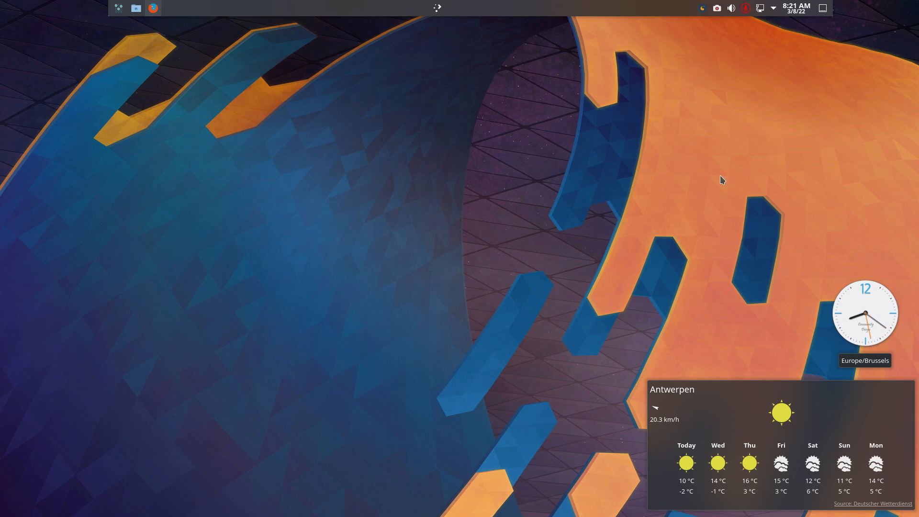
{"action": "left_click", "coordinate": [436, 8]}
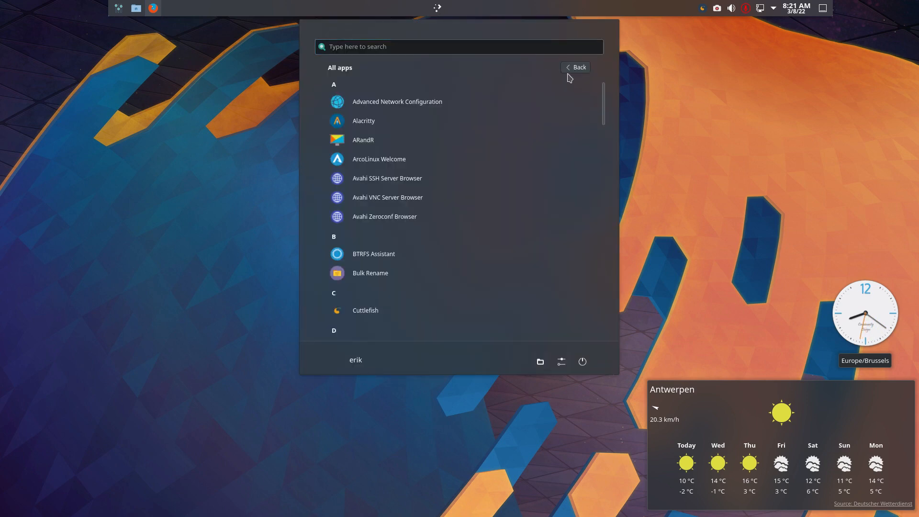
{"action": "left_click", "coordinate": [576, 67]}
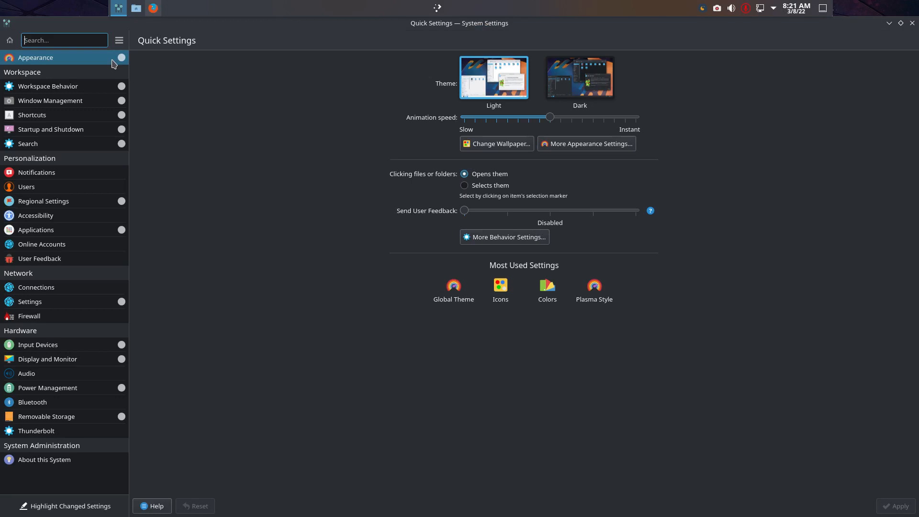
{"action": "mouse_move", "coordinate": [127, 114]}
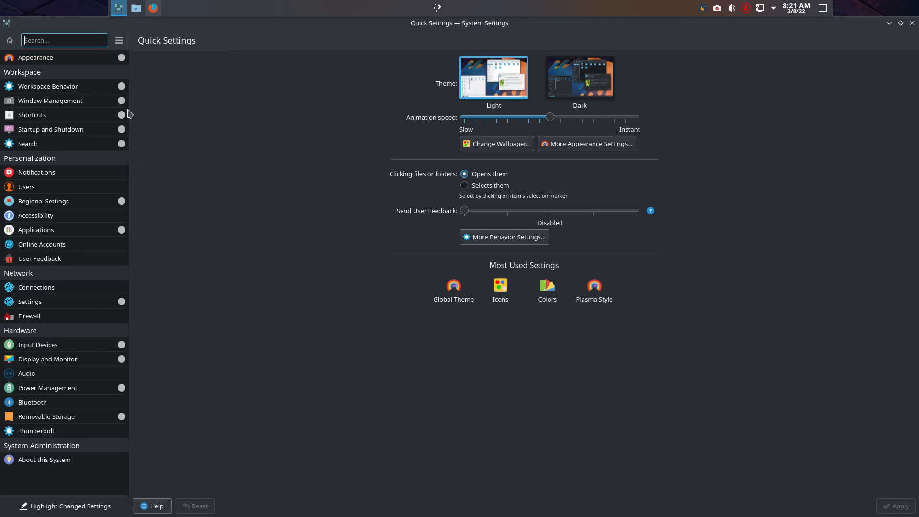
Step: View the Appearance global themes, Application Style and Window Decorations pages
{"action": "left_click", "coordinate": [35, 57]}
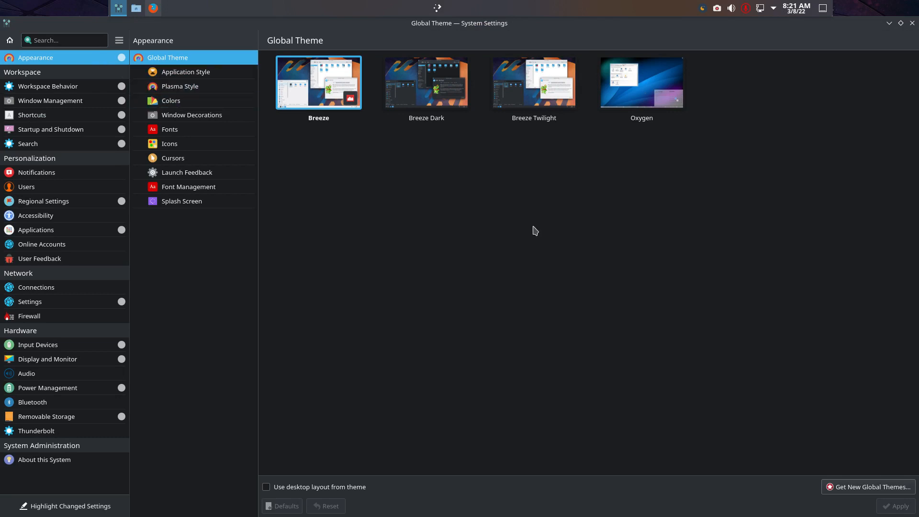
{"action": "left_click", "coordinate": [187, 72]}
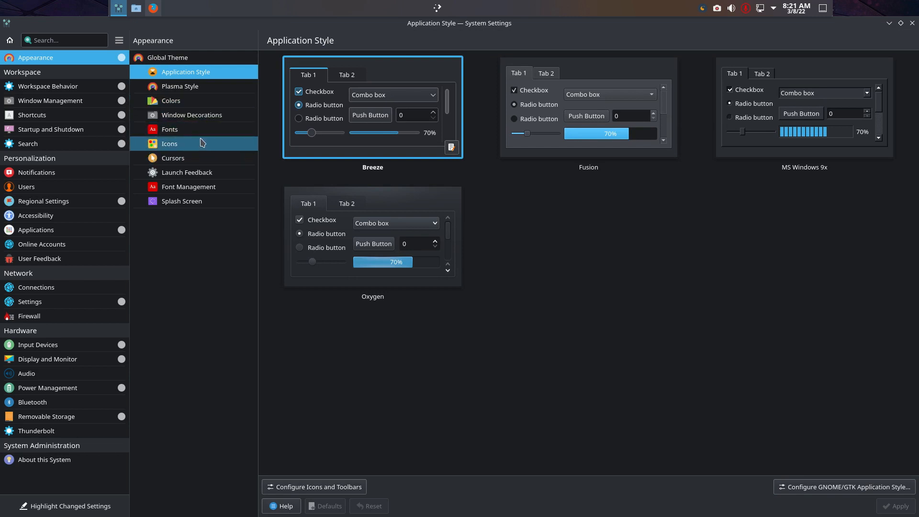
{"action": "left_click", "coordinate": [192, 115]}
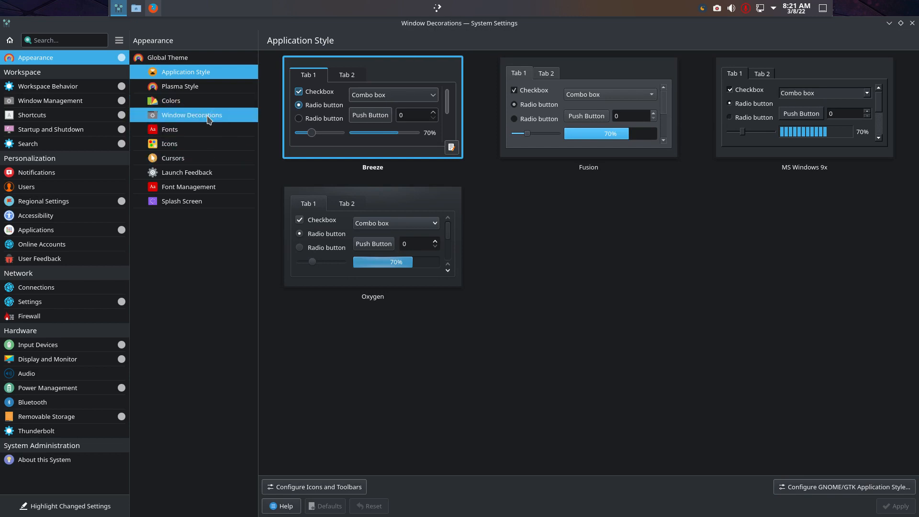
{"action": "left_click", "coordinate": [191, 115]}
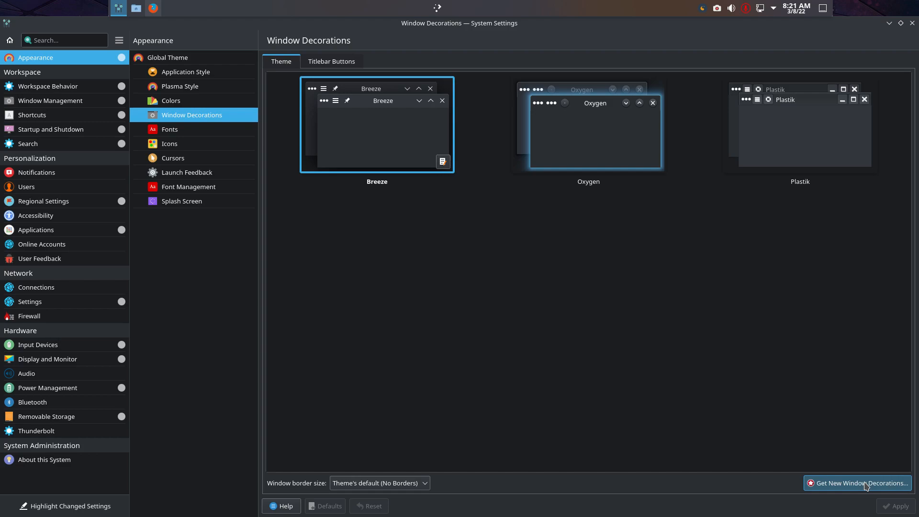
Step: Browse the downloadable window decorations catalogue, then close it
{"action": "left_click", "coordinate": [856, 483]}
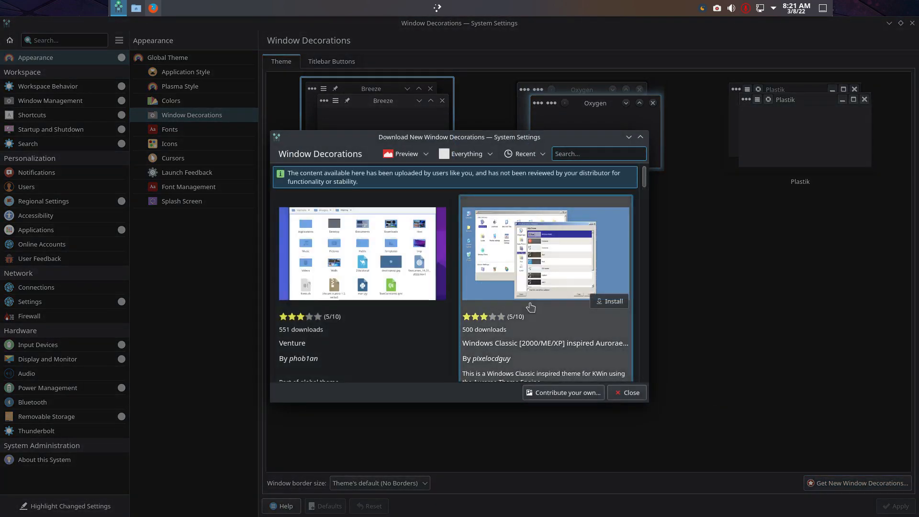
{"action": "scroll", "scroll_direction": "down", "scroll_amount": 3}
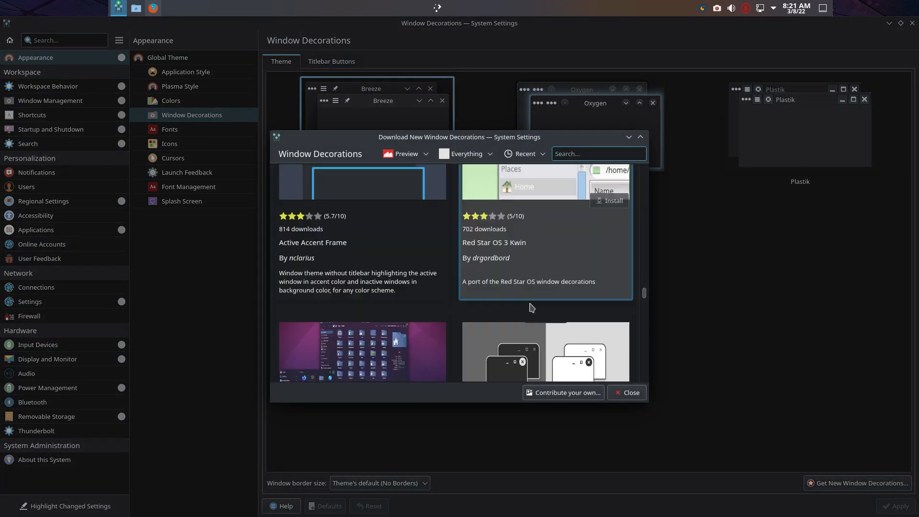
{"action": "scroll", "scroll_direction": "down", "scroll_amount": 3}
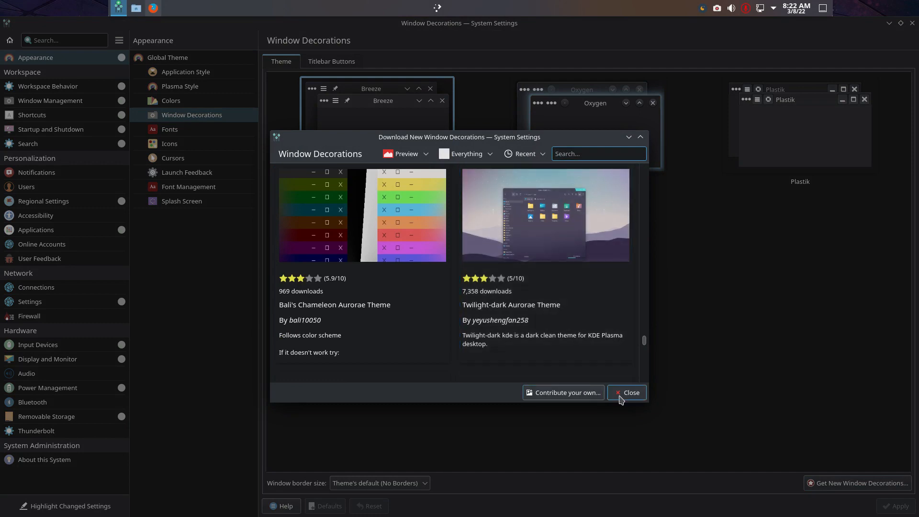
{"action": "left_click", "coordinate": [626, 393]}
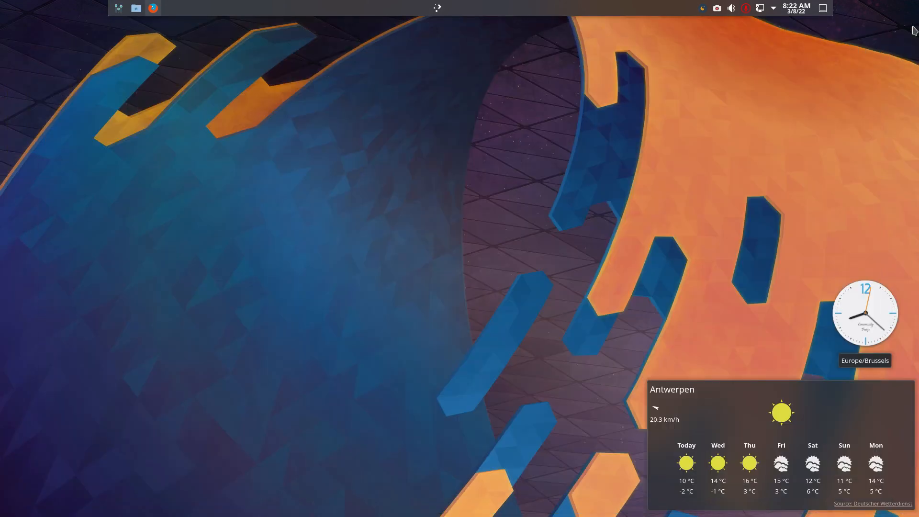
{"action": "right_click", "coordinate": [436, 8]}
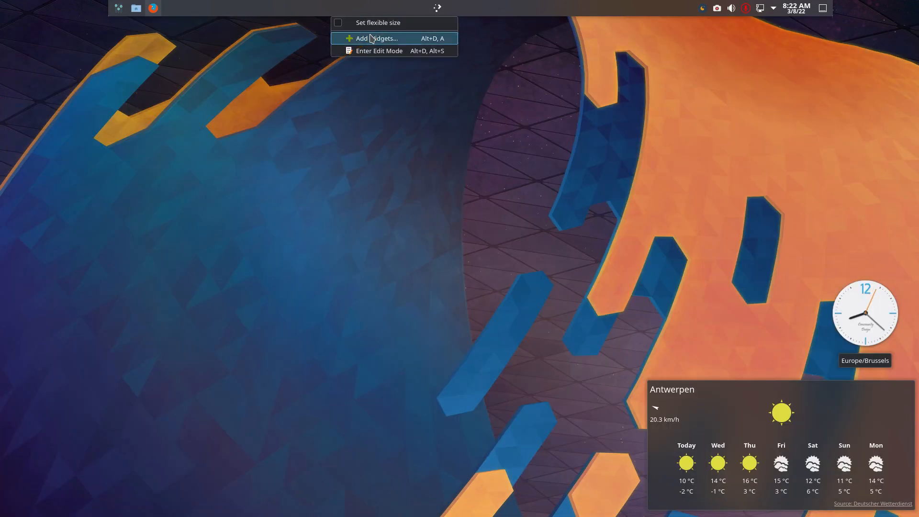
{"action": "left_click", "coordinate": [377, 39]}
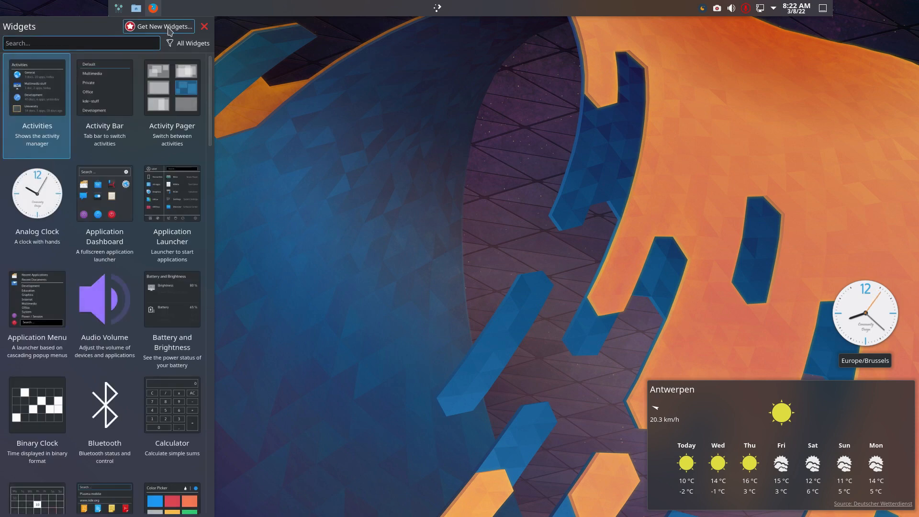
{"action": "left_click", "coordinate": [161, 26]}
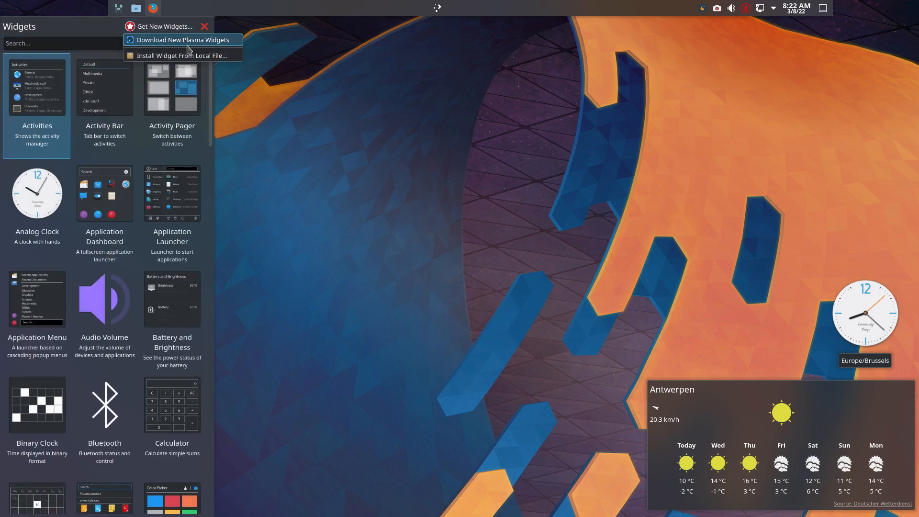
{"action": "left_click", "coordinate": [182, 40]}
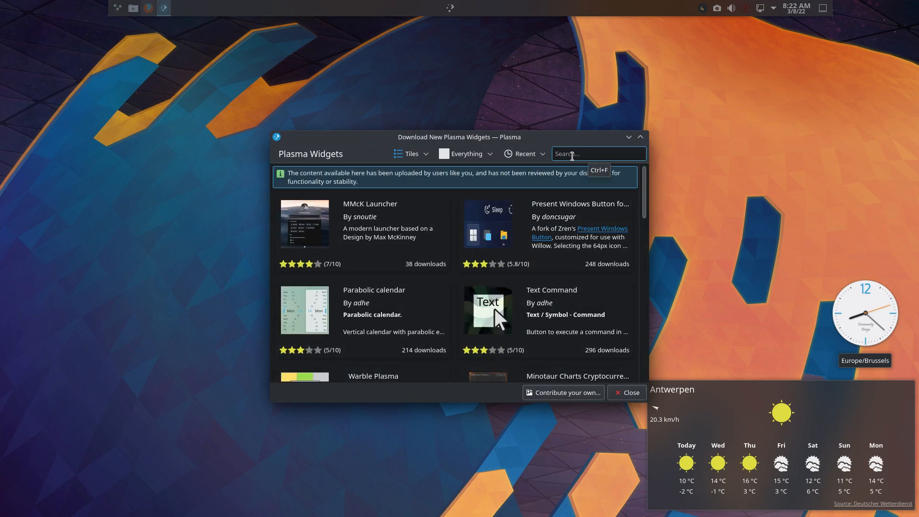
{"action": "type", "text": "me,u"}
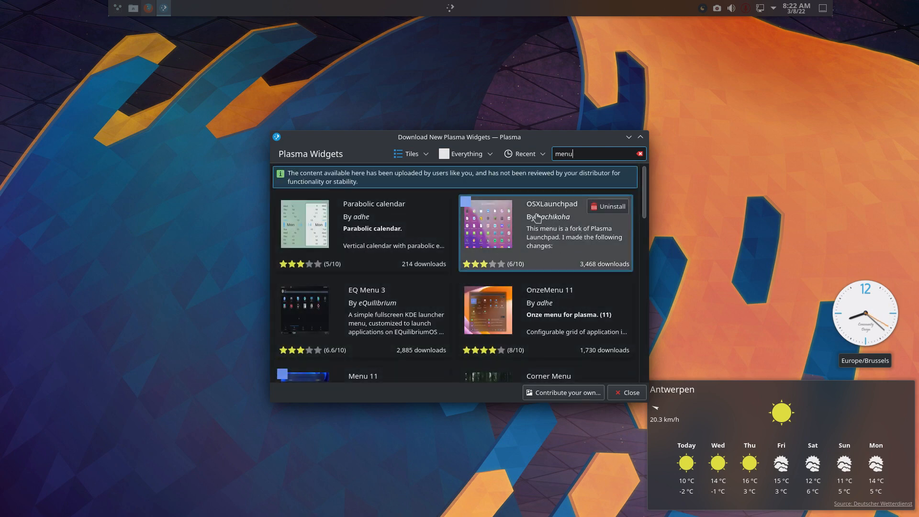
{"action": "scroll", "scroll_direction": "down", "scroll_amount": 3}
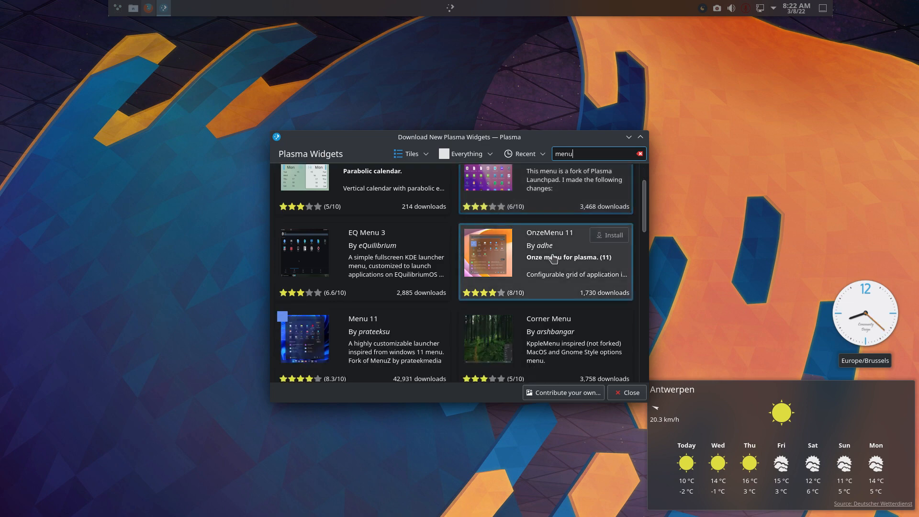
{"action": "scroll", "scroll_direction": "down", "scroll_amount": 3}
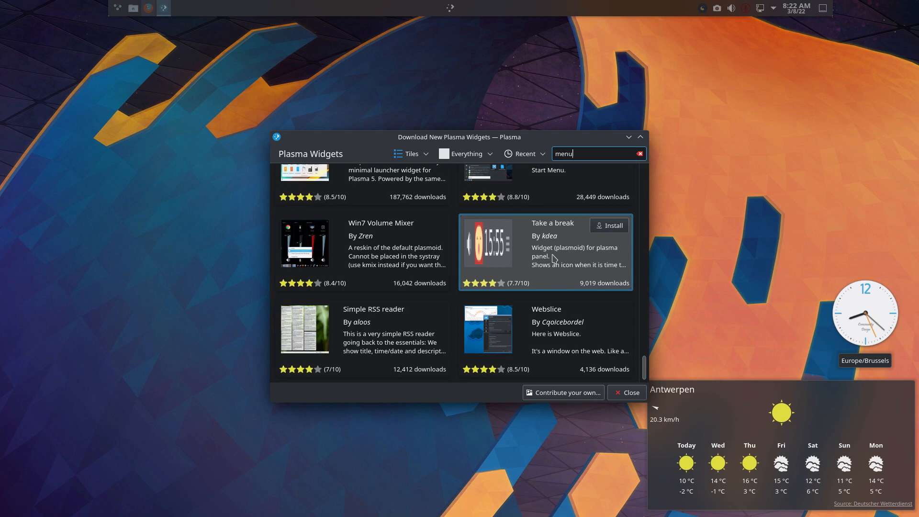
{"action": "scroll", "scroll_direction": "down", "scroll_amount": 3}
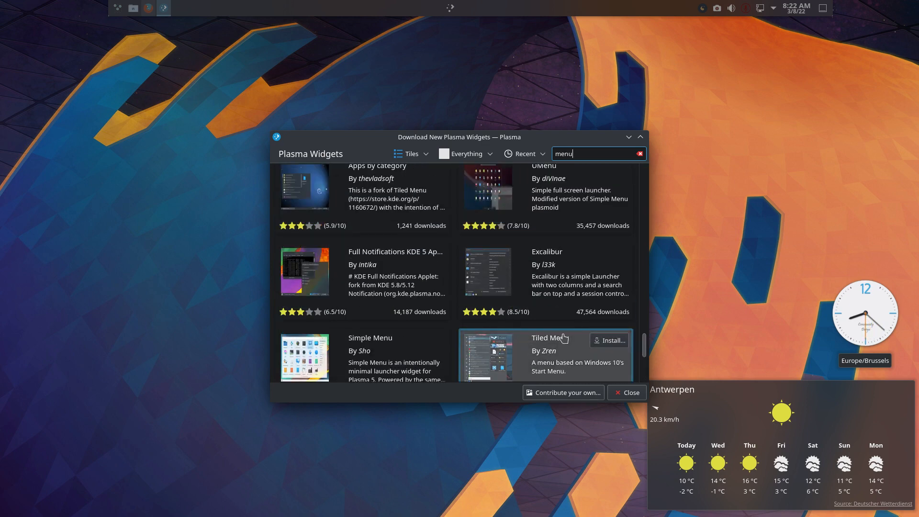
{"action": "scroll", "scroll_direction": "down", "scroll_amount": 3}
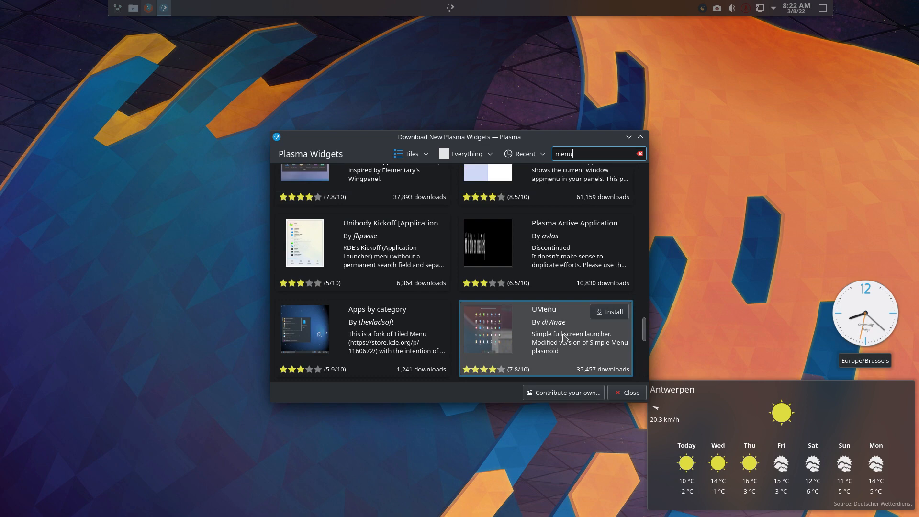
{"action": "mouse_move", "coordinate": [377, 147]}
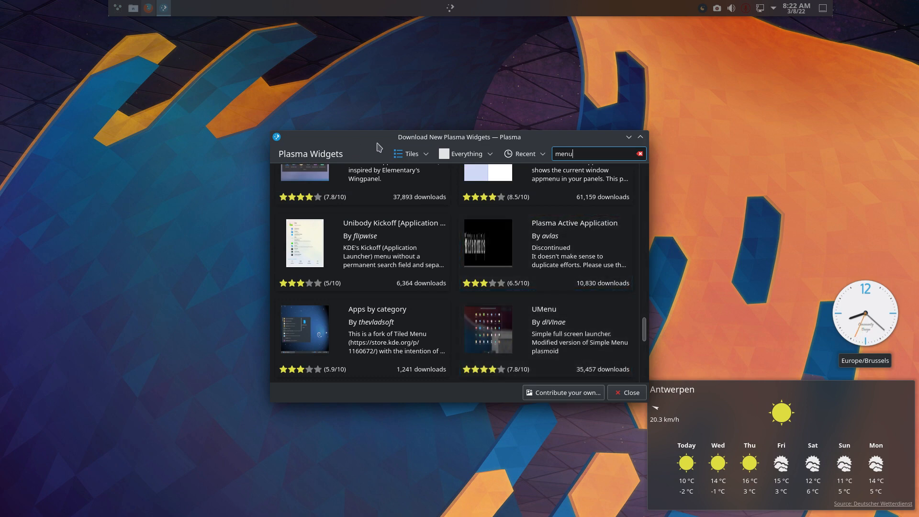
{"action": "left_click", "coordinate": [626, 392]}
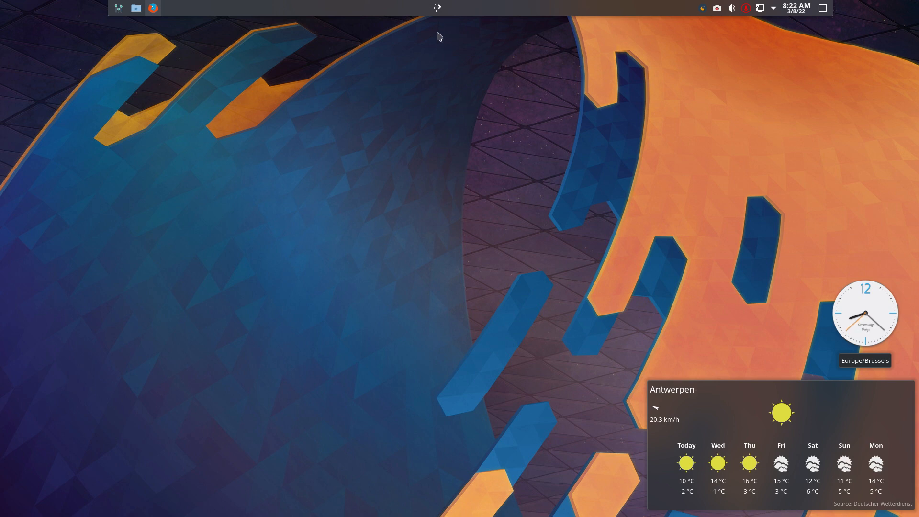
Step: Bring up the application launcher listing all apps alphabetically
{"action": "left_click", "coordinate": [436, 8]}
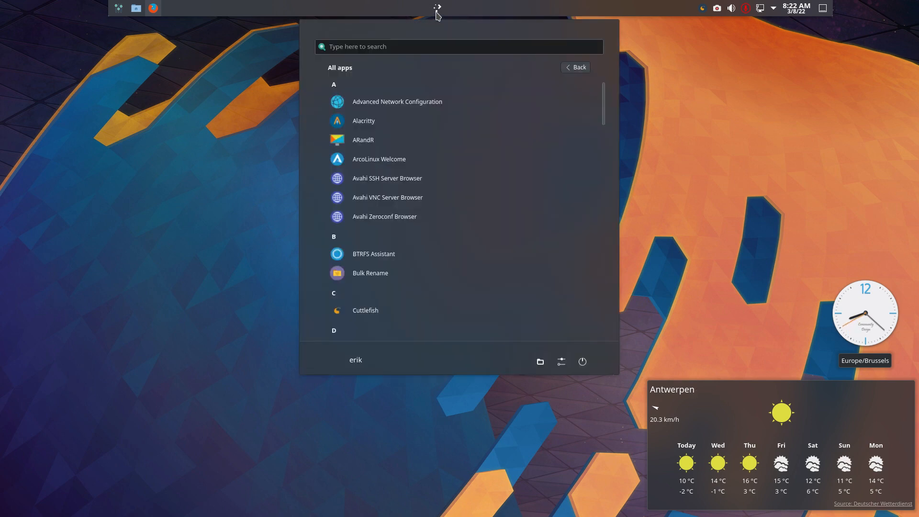
{"action": "mouse_move", "coordinate": [437, 11]}
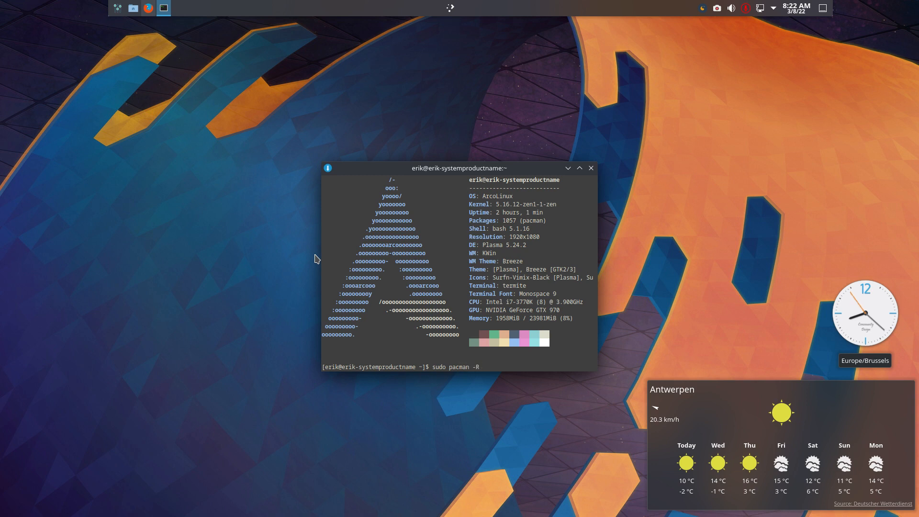
Step: Tab-complete 'sudo pacman -R arcolinux' to list packages and arrange two terminals side by side
{"action": "type", "text": "arcolinux"}
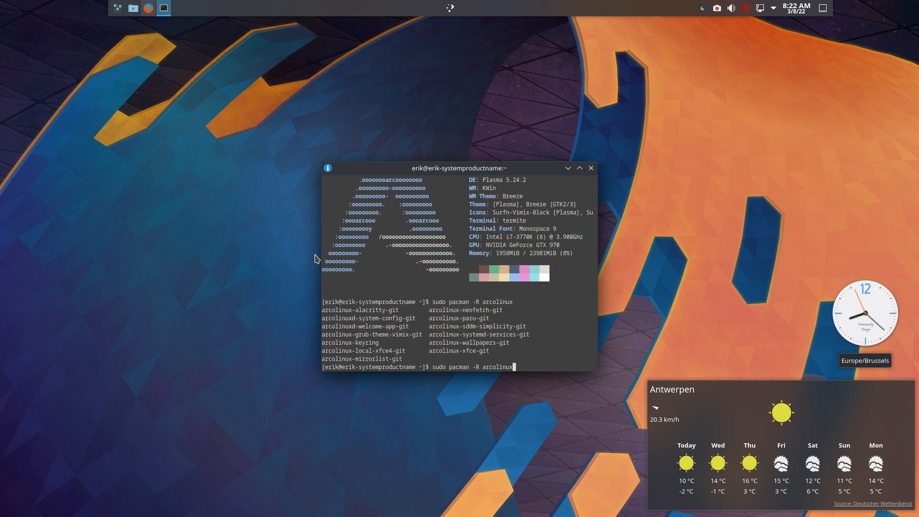
{"action": "mouse_move", "coordinate": [356, 304]}
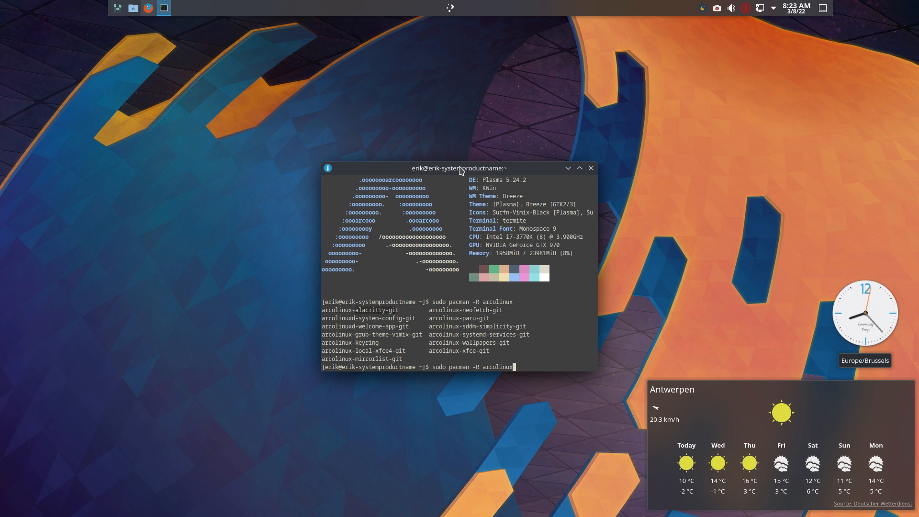
{"action": "left_click_drag", "start_coordinate": [457, 168], "coordinate": [221, 73]}
{"action": "type", "text": "neof"}
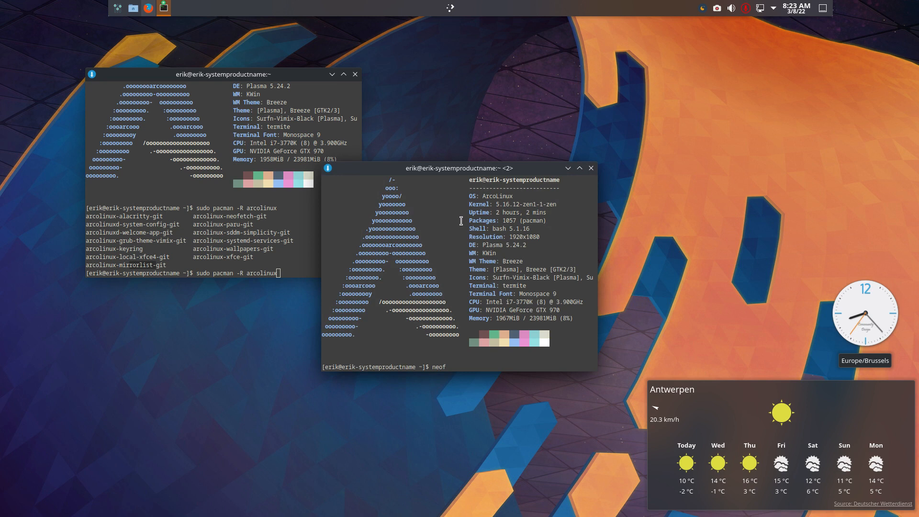
{"action": "left_click_drag", "start_coordinate": [460, 168], "coordinate": [727, 73]}
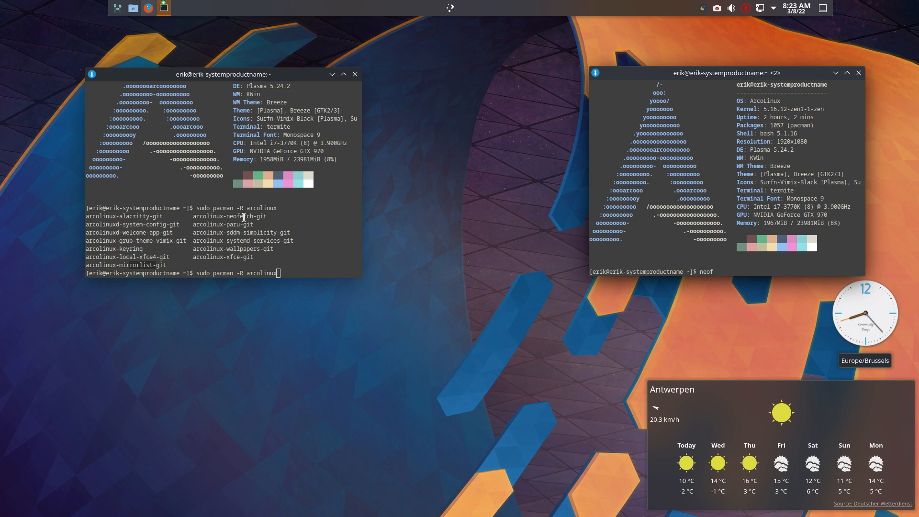
Step: Run 'paru spotify' in the second terminal to list Spotify packages, then close the first terminal
{"action": "type", "text": "paru"}
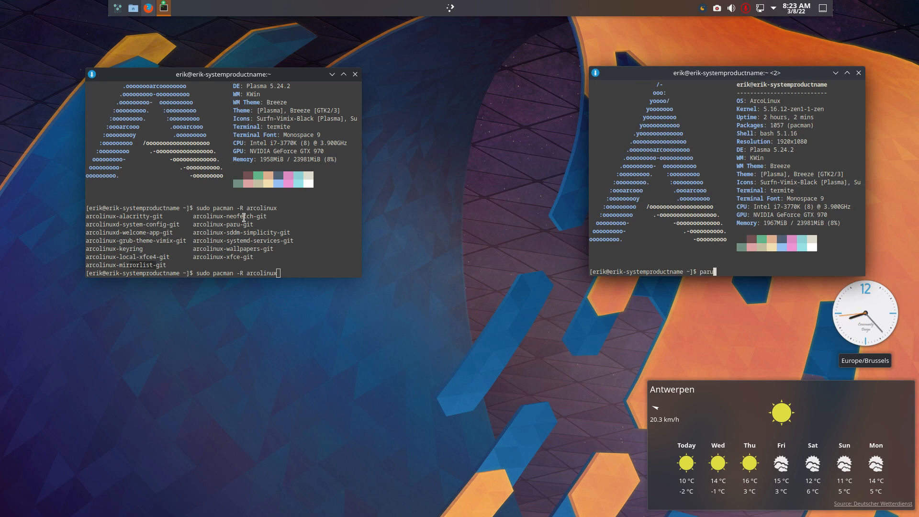
{"action": "type", "text": "spotify"}
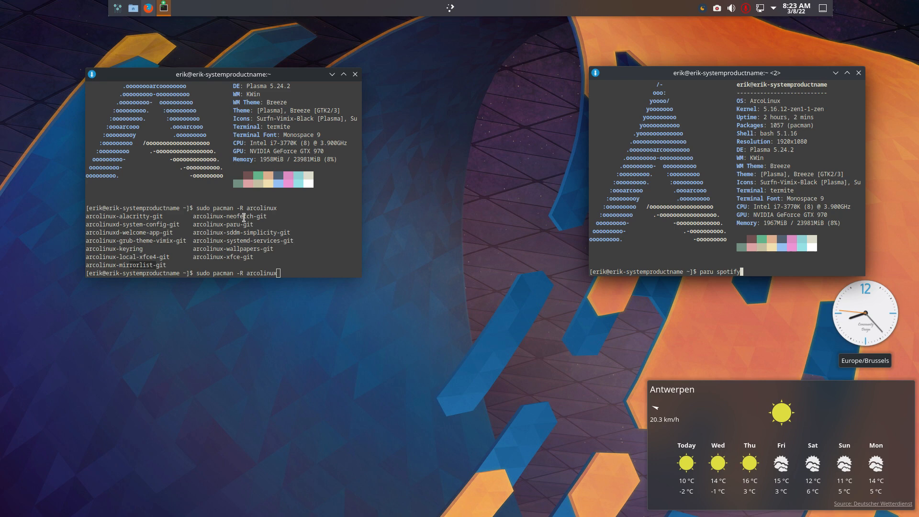
{"action": "key", "text": "Return"}
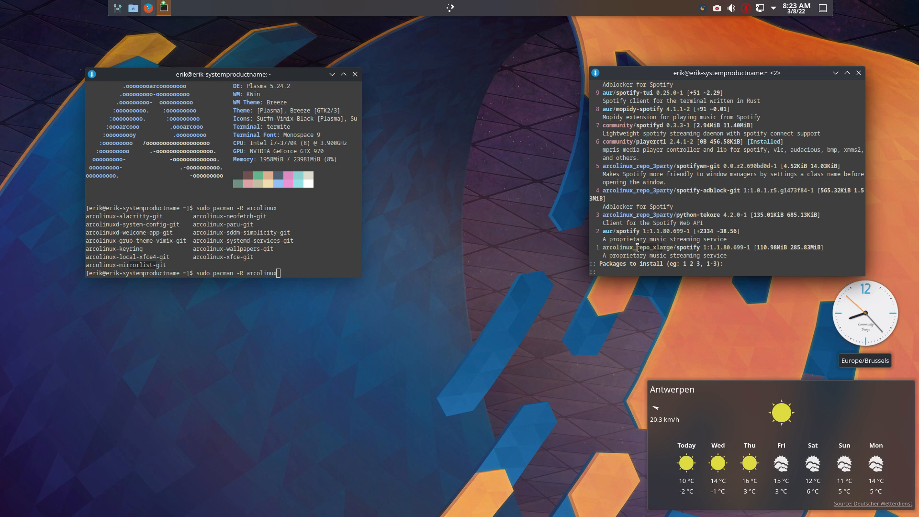
{"action": "mouse_move", "coordinate": [635, 237]}
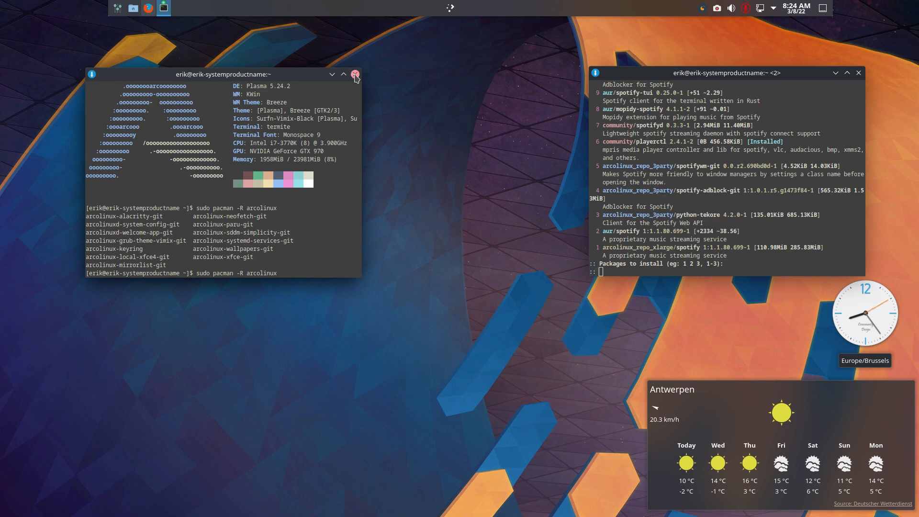
{"action": "left_click", "coordinate": [354, 74]}
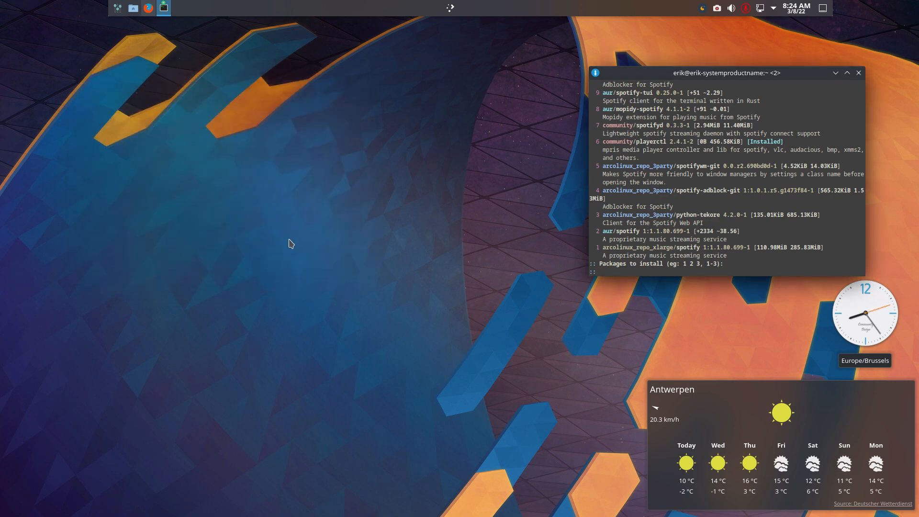
Step: Search KRunner for 'thun' and launch Thunar File Manager
{"action": "type", "text": "Dth"}
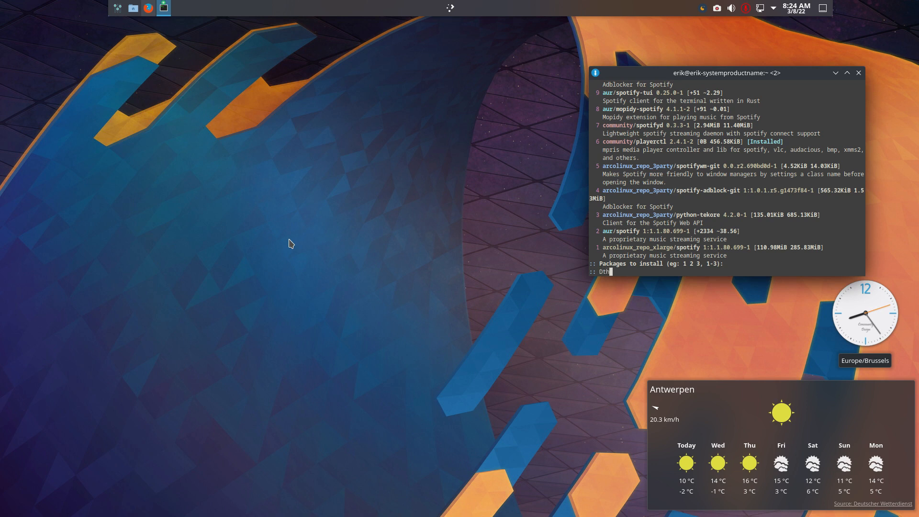
{"action": "type", "text": "thu"}
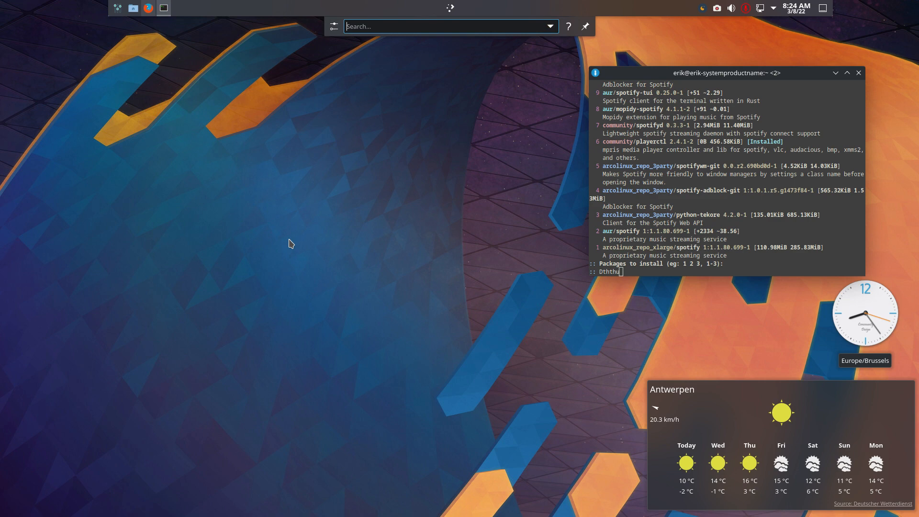
{"action": "type", "text": "thun"}
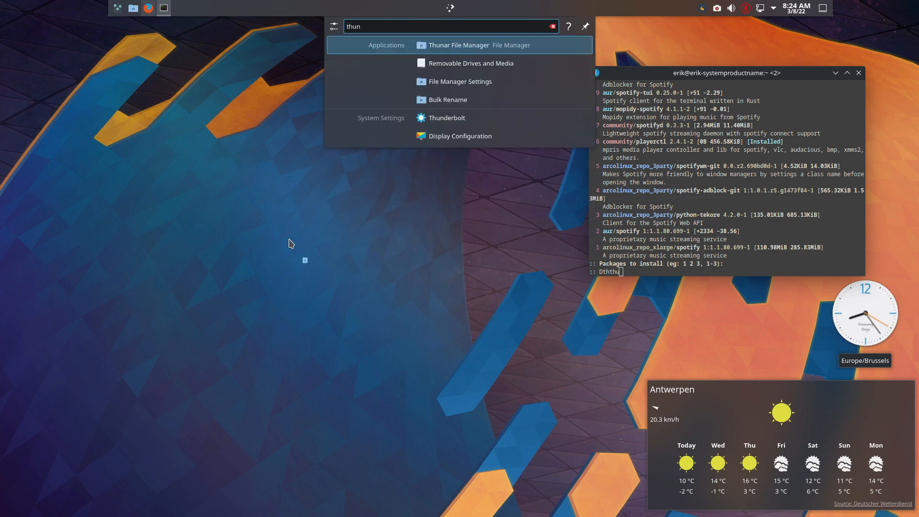
{"action": "left_click", "coordinate": [458, 45]}
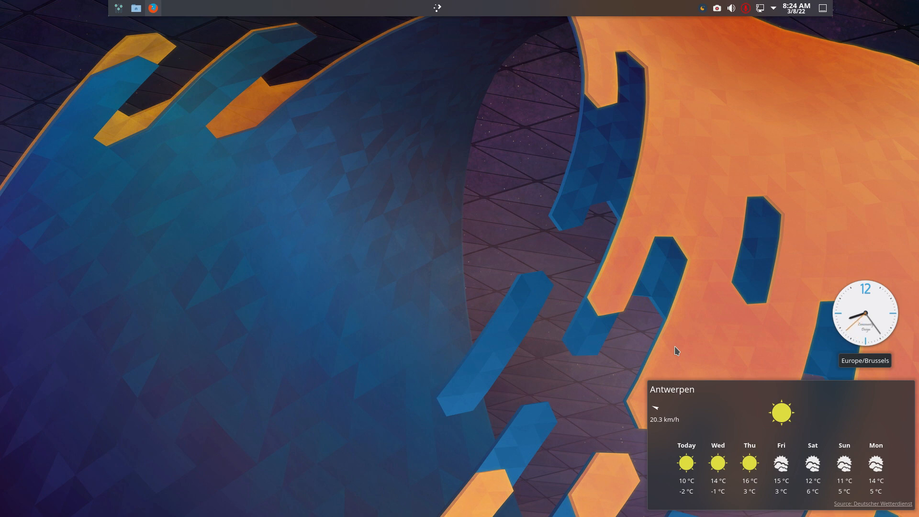
{"action": "mouse_move", "coordinate": [223, 32]}
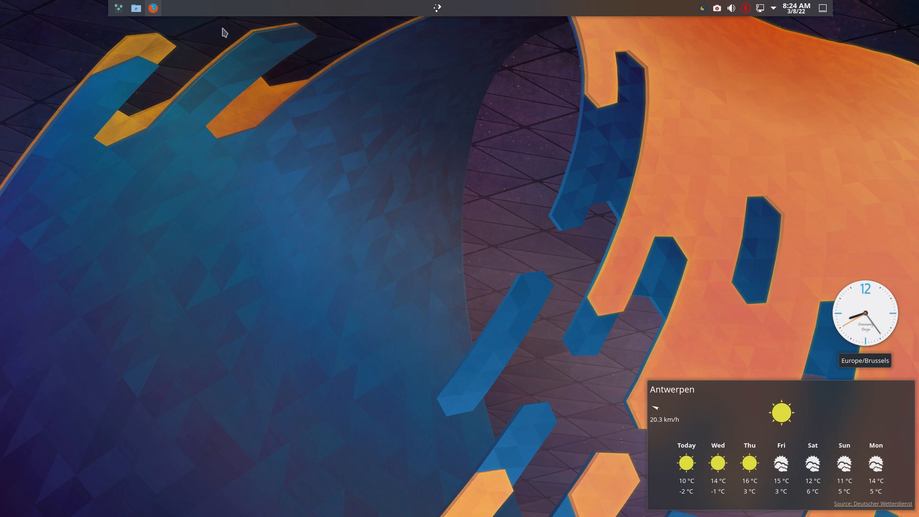
Step: Start Firefox with a new tab and accept Google's cookie consent for an archlinux search
{"action": "left_click", "coordinate": [153, 8]}
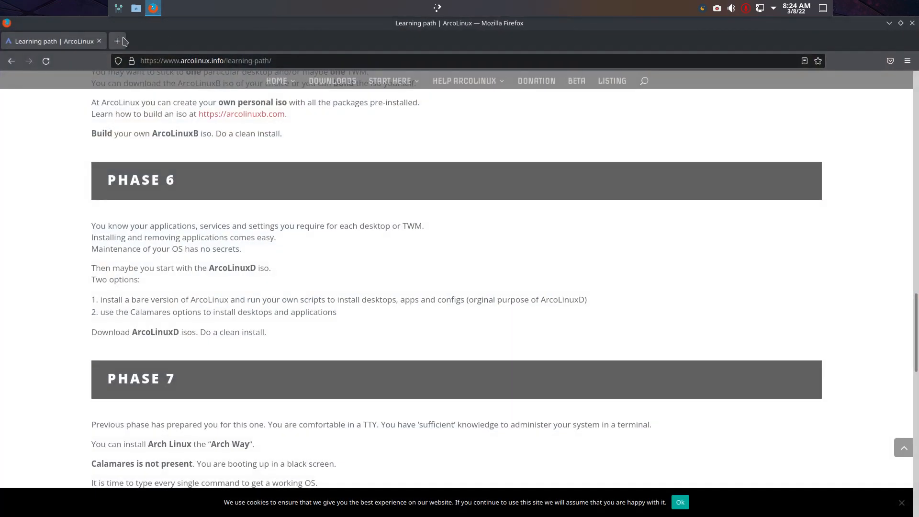
{"action": "left_click", "coordinate": [117, 40]}
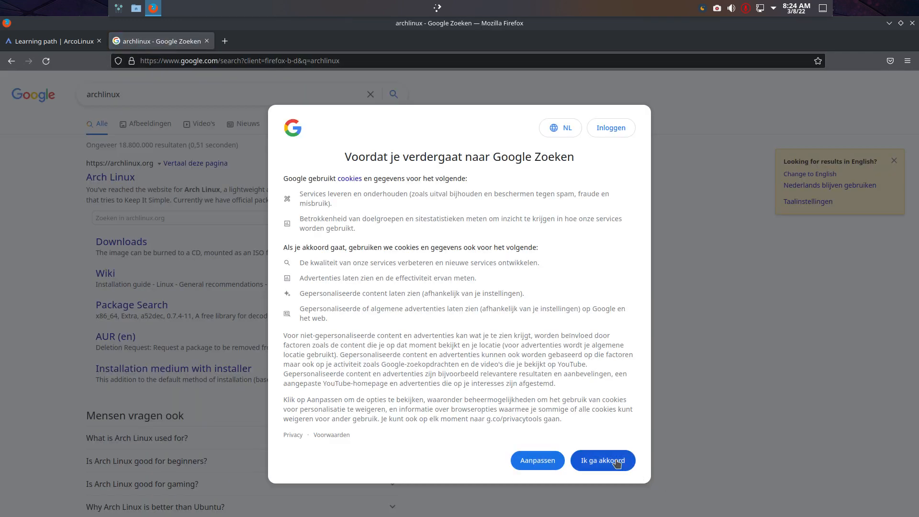
{"action": "left_click", "coordinate": [602, 460]}
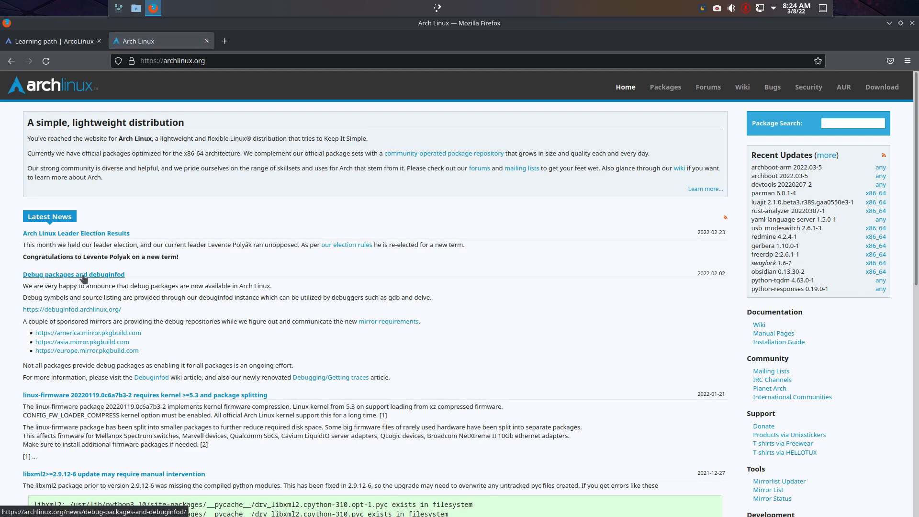
{"action": "mouse_move", "coordinate": [188, 189]}
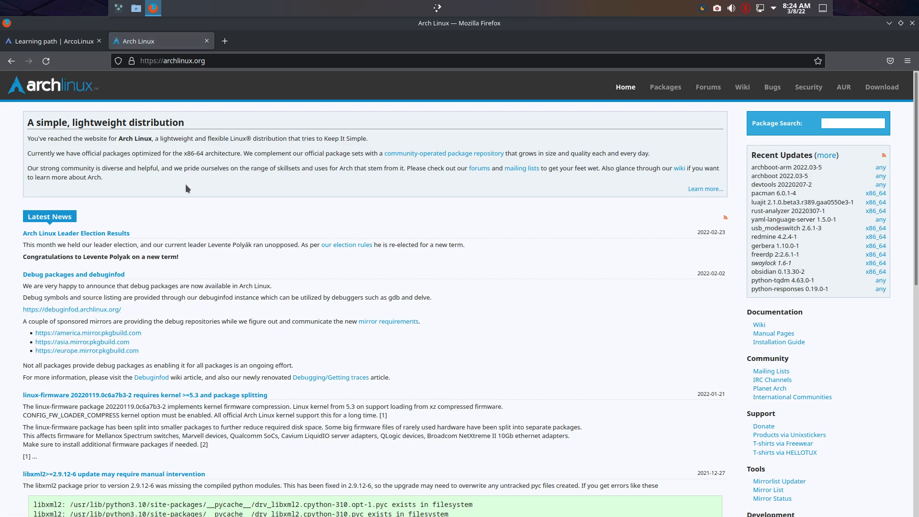
{"action": "mouse_move", "coordinate": [616, 86]}
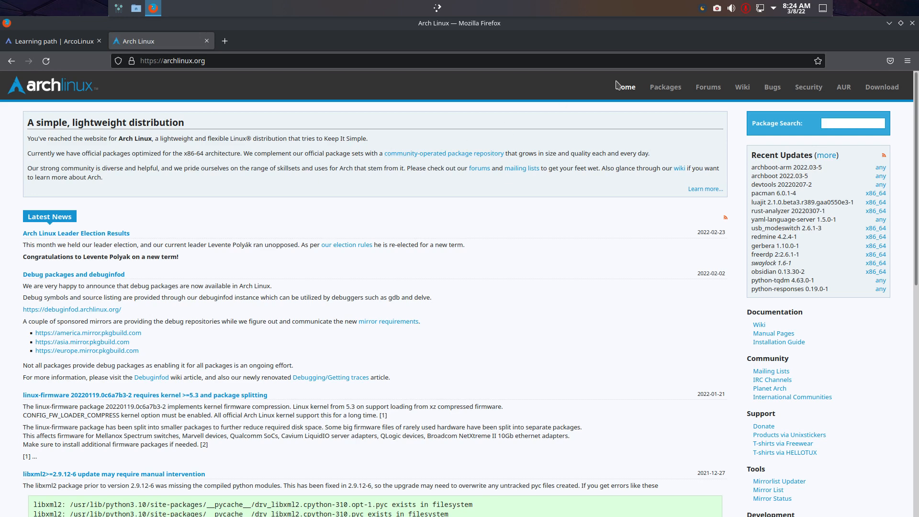
Step: Visit the Arch Linux package search and continue to the AUR home page
{"action": "left_click", "coordinate": [665, 87]}
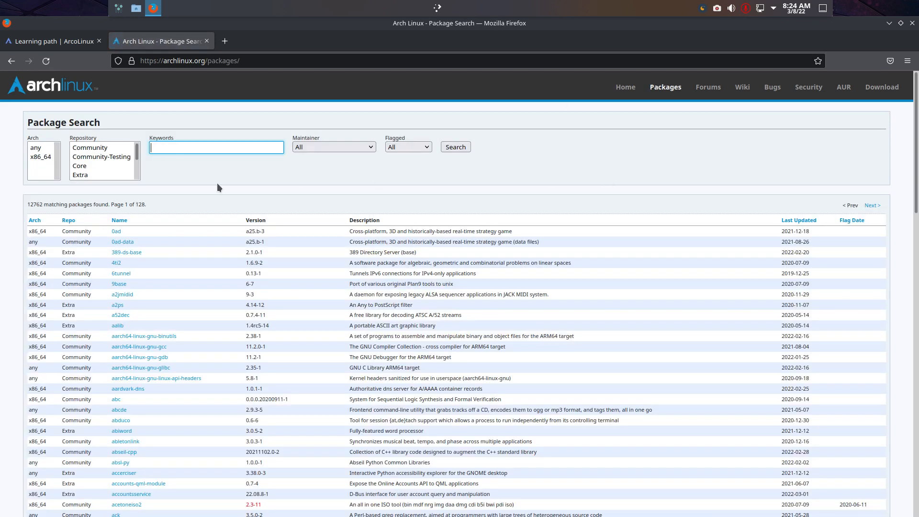
{"action": "scroll", "scroll_direction": "down", "scroll_amount": 3}
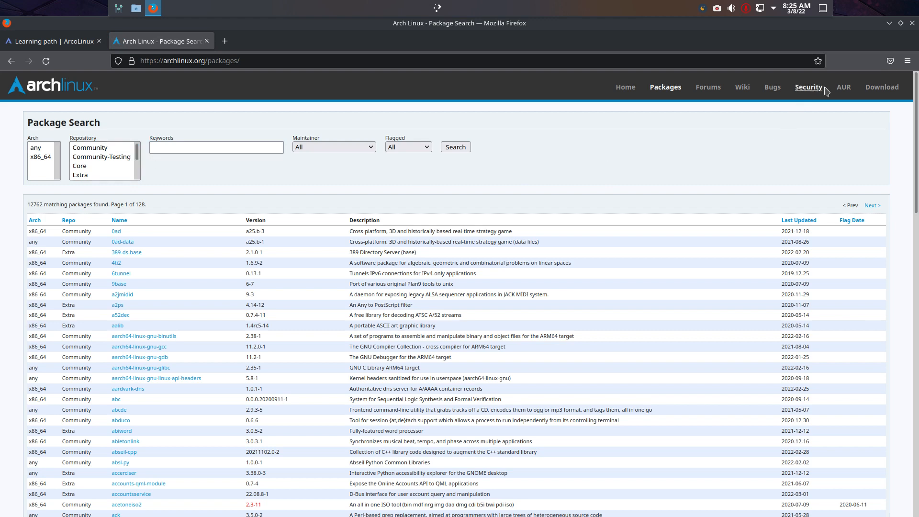
{"action": "left_click", "coordinate": [849, 87]}
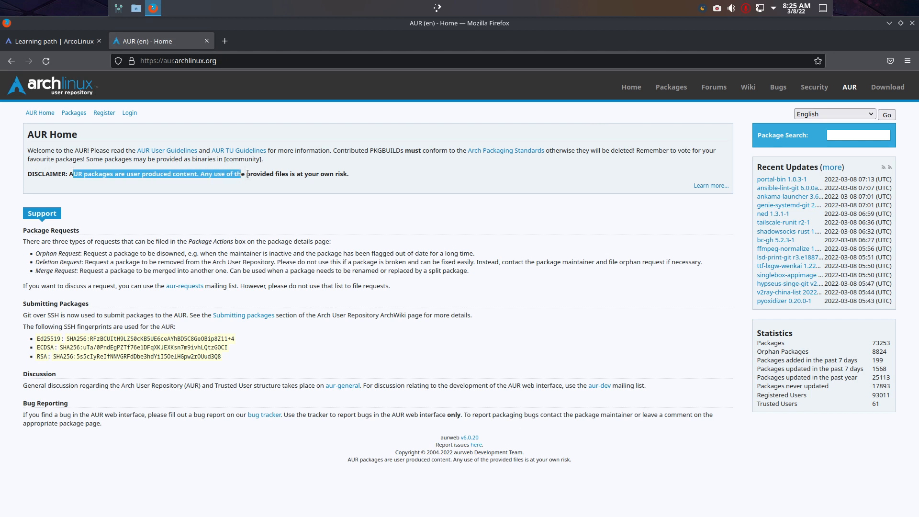
Step: View the details of the recently updated portal-bin package
{"action": "left_click", "coordinate": [373, 171]}
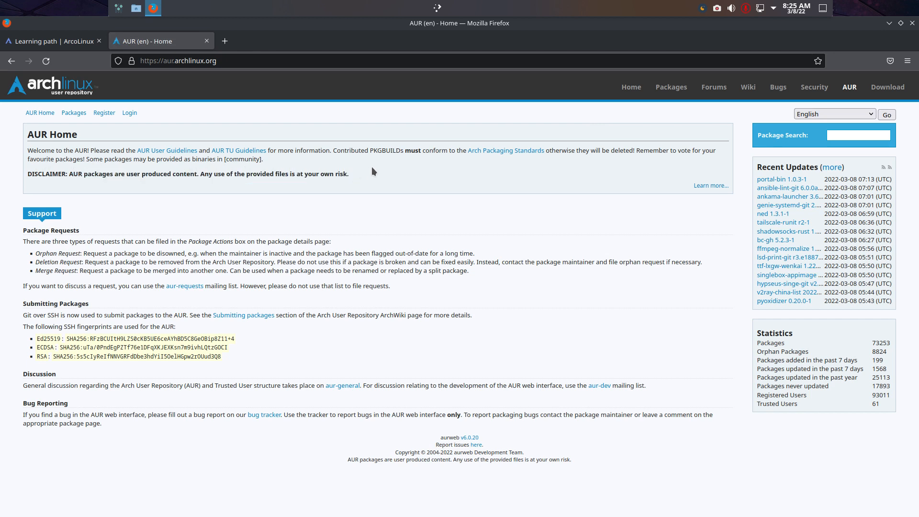
{"action": "left_click", "coordinate": [858, 135]}
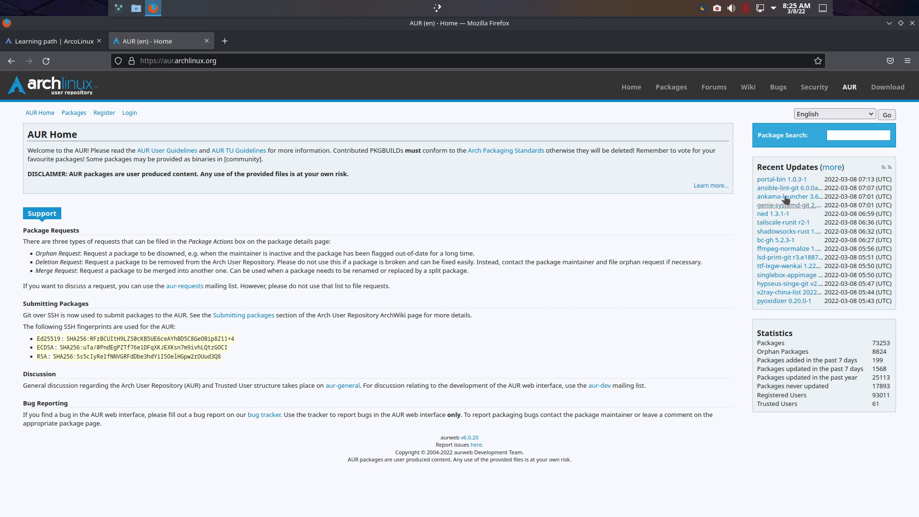
{"action": "left_click", "coordinate": [780, 179]}
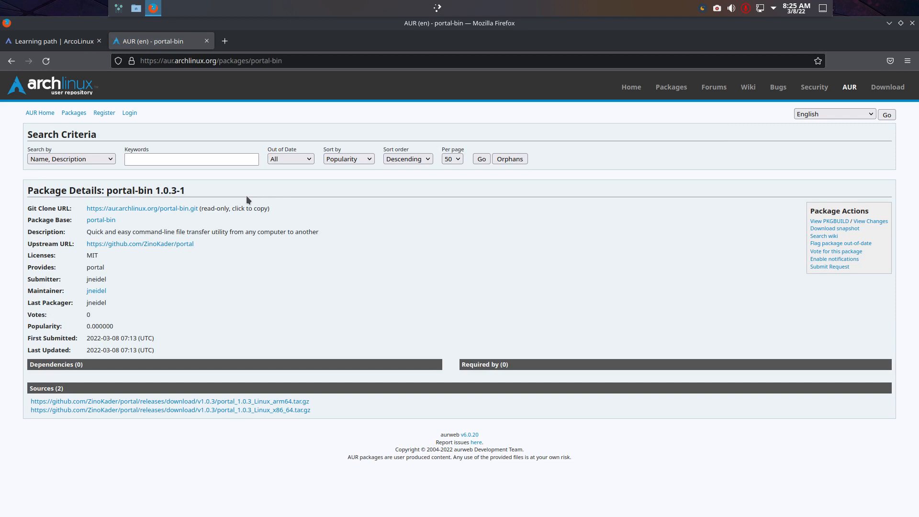
{"action": "mouse_move", "coordinate": [41, 113]}
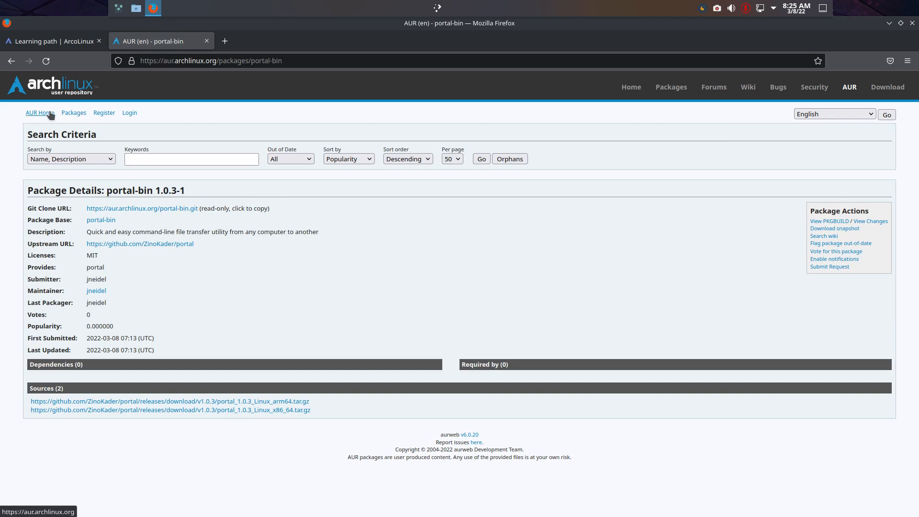
Step: Return to AUR Home and list all 78399 packages sorted by popularity
{"action": "left_click", "coordinate": [39, 113]}
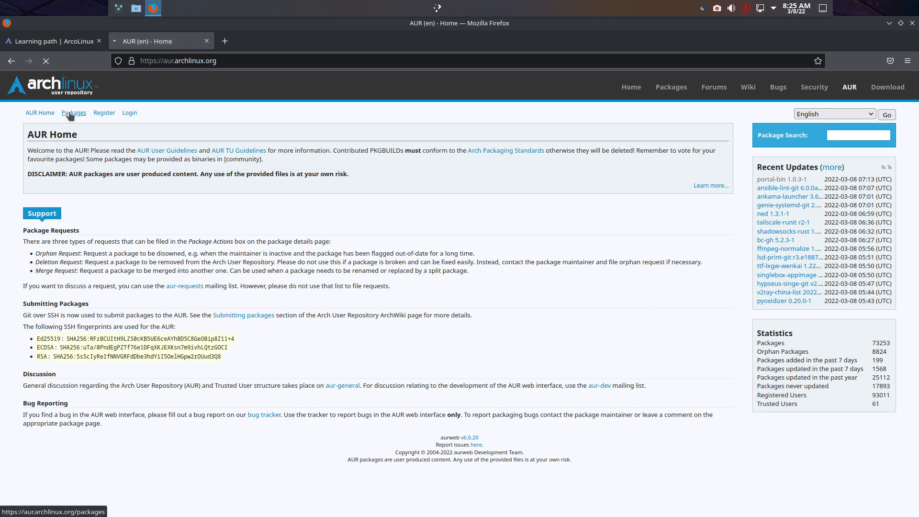
{"action": "left_click", "coordinate": [74, 113]}
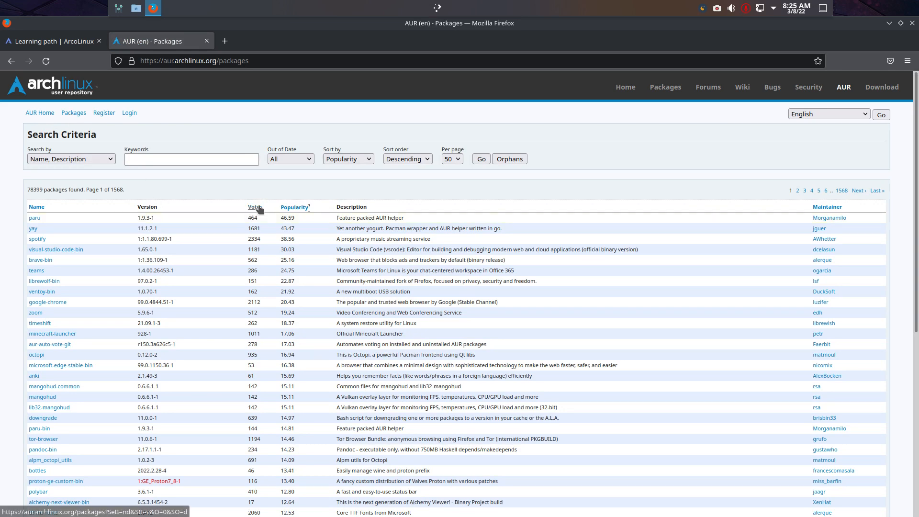
Step: Sort the AUR package list by votes and jump to the last page, 1568
{"action": "left_click", "coordinate": [254, 207]}
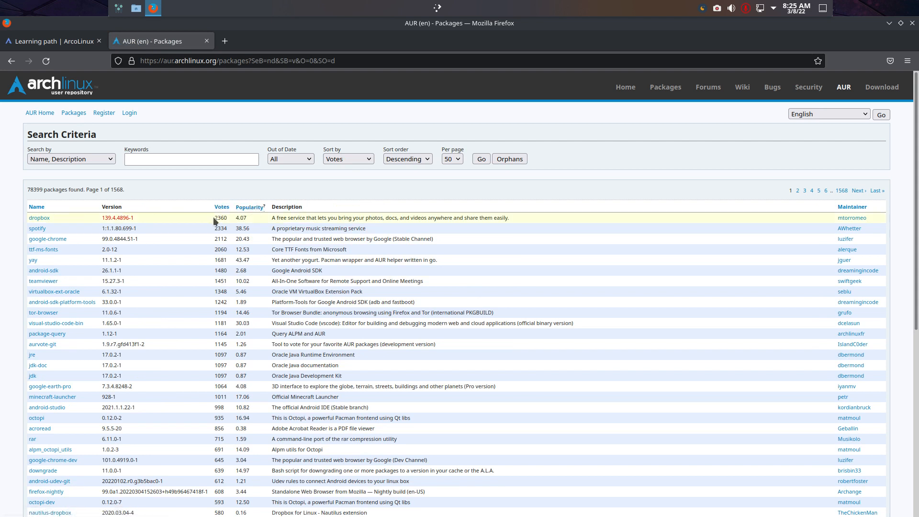
{"action": "mouse_move", "coordinate": [37, 229]}
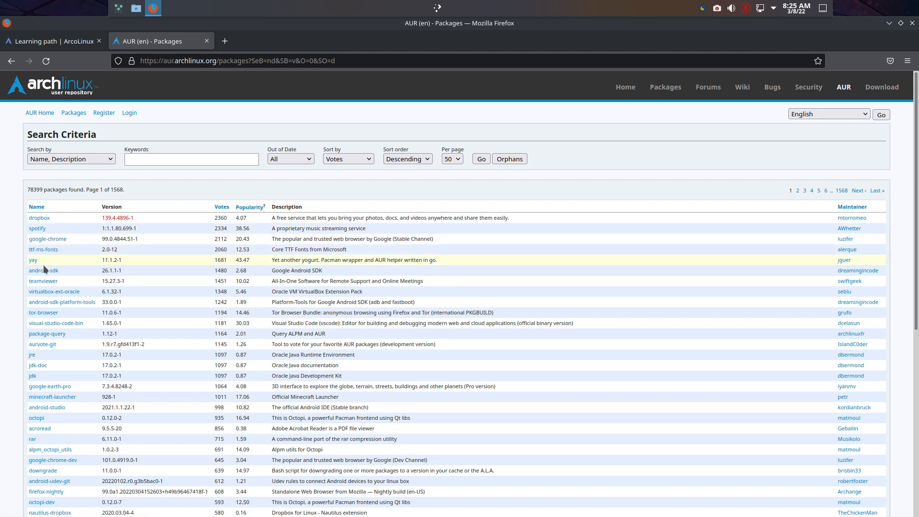
{"action": "scroll", "scroll_direction": "down", "scroll_amount": 3}
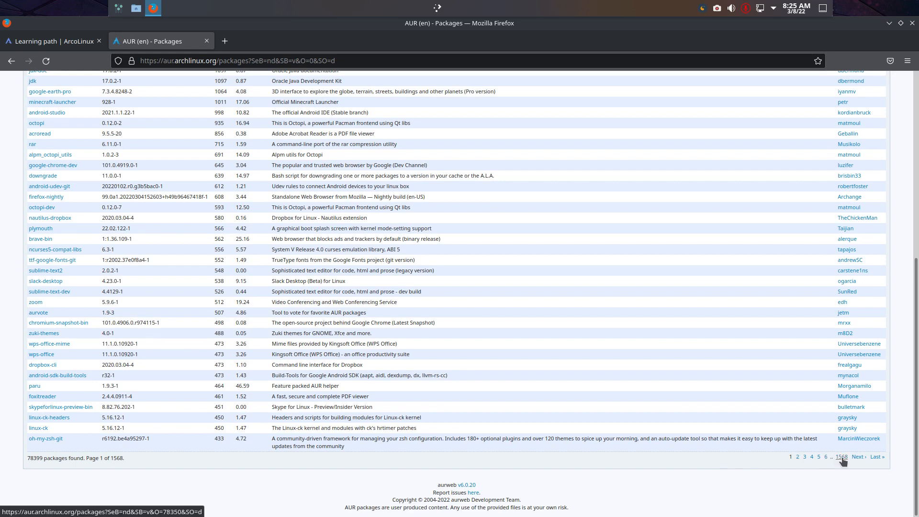
{"action": "left_click", "coordinate": [841, 456]}
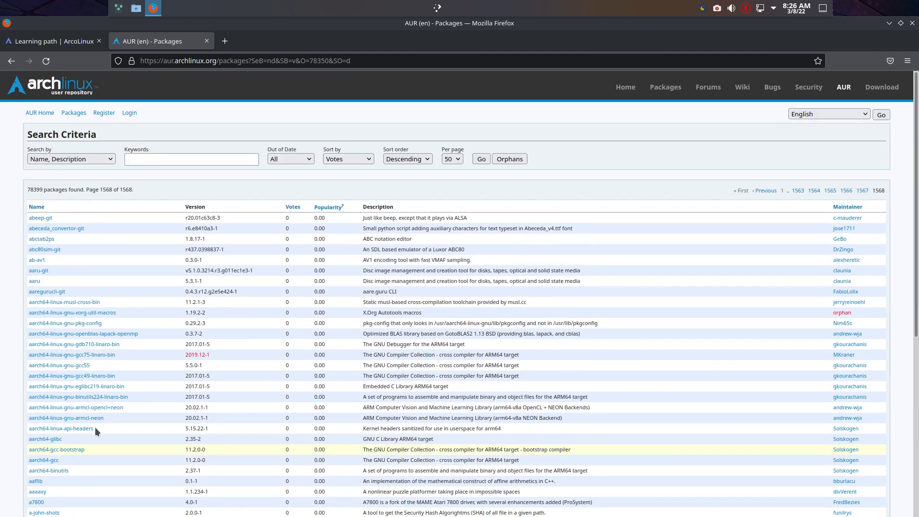
{"action": "mouse_move", "coordinate": [78, 397]}
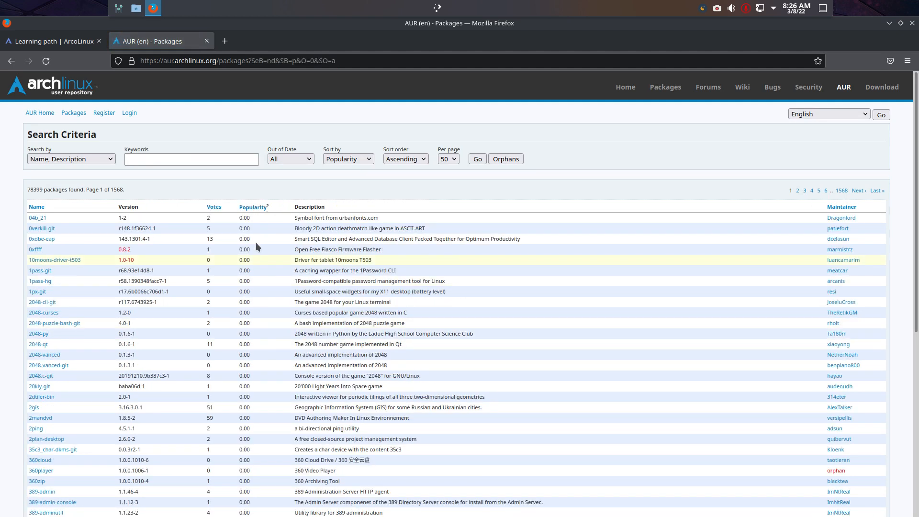
Step: Re-sort the packages by popularity with the most popular first
{"action": "left_click", "coordinate": [252, 207]}
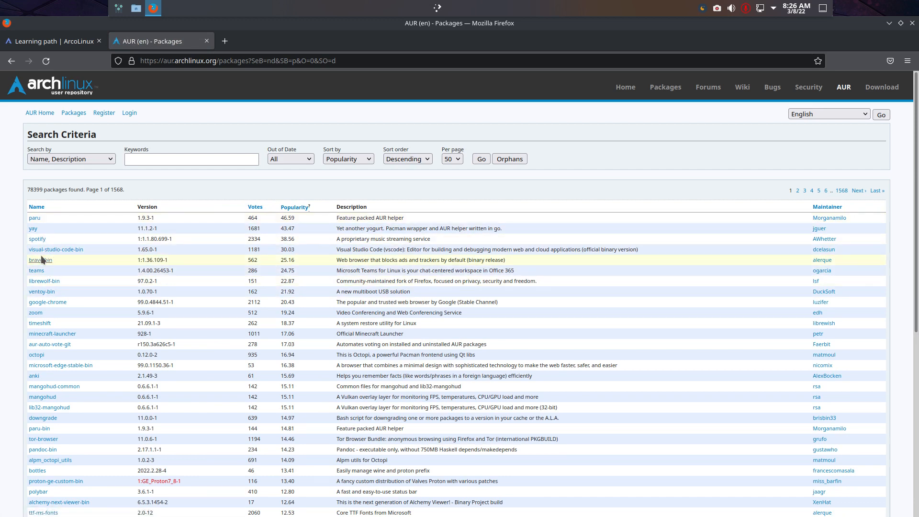
{"action": "scroll", "scroll_direction": "down", "scroll_amount": 3}
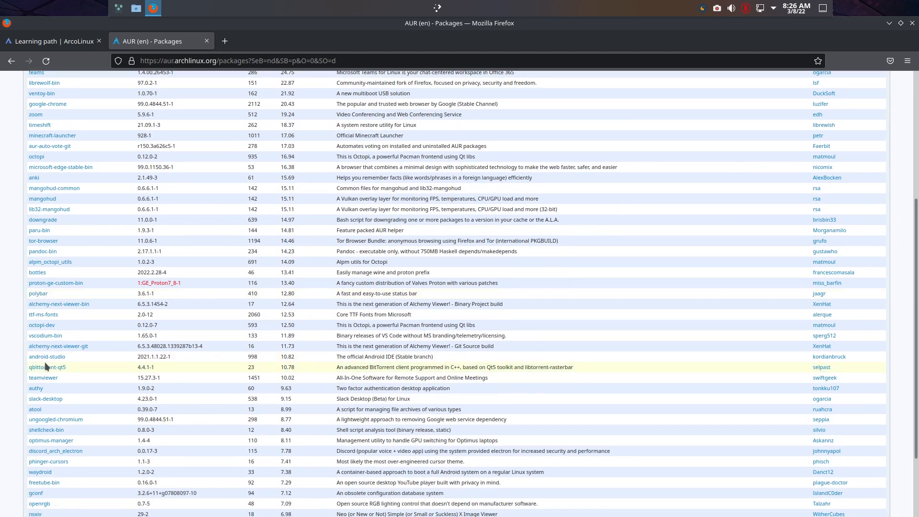
{"action": "mouse_move", "coordinate": [884, 38]}
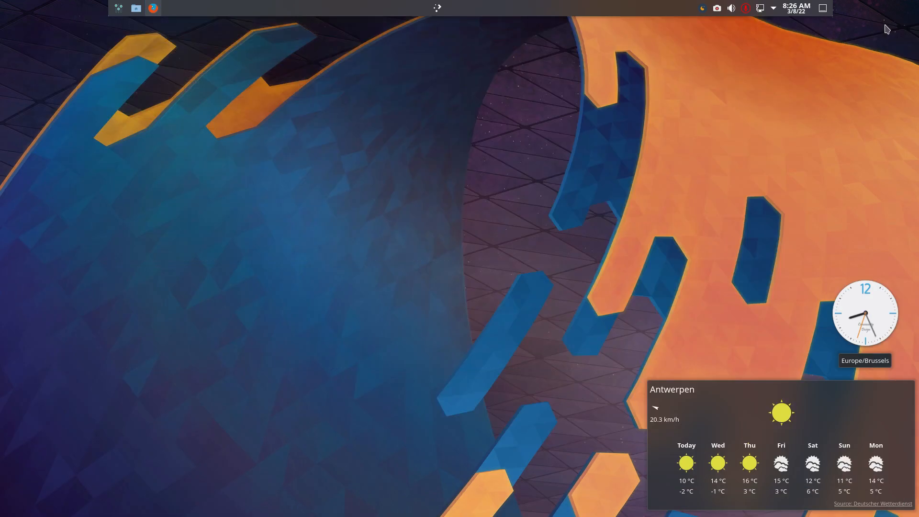
Step: From the ArcoLinux Learning path page, reach the ArcoLinuxD site in a new tab via Downloads
{"action": "left_click", "coordinate": [153, 8]}
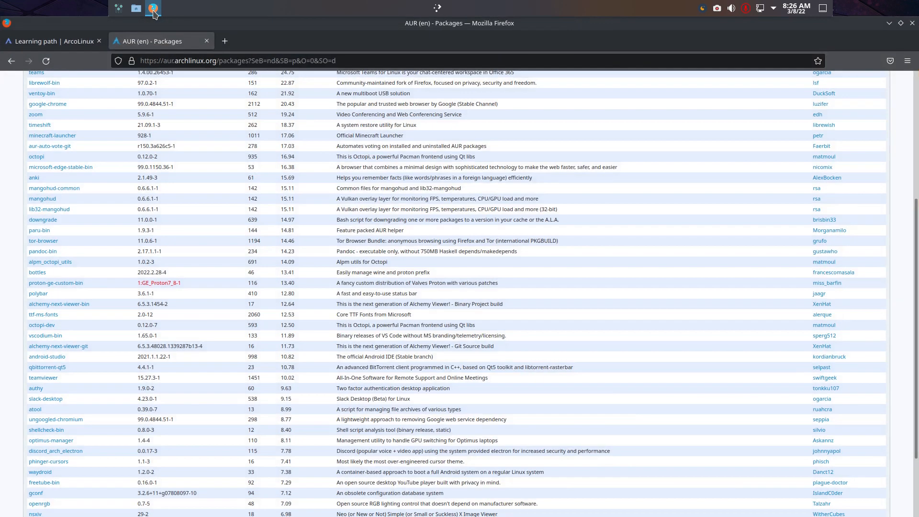
{"action": "left_click", "coordinate": [53, 42]}
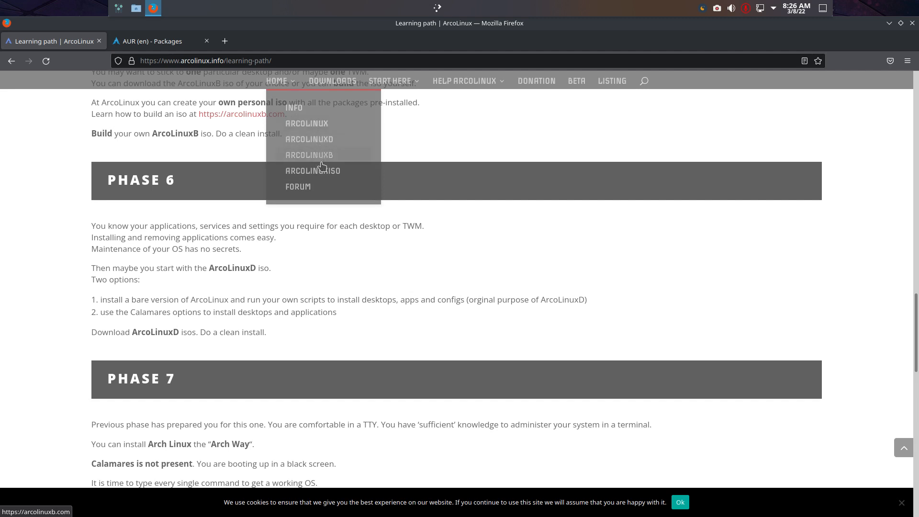
{"action": "mouse_move", "coordinate": [320, 170]}
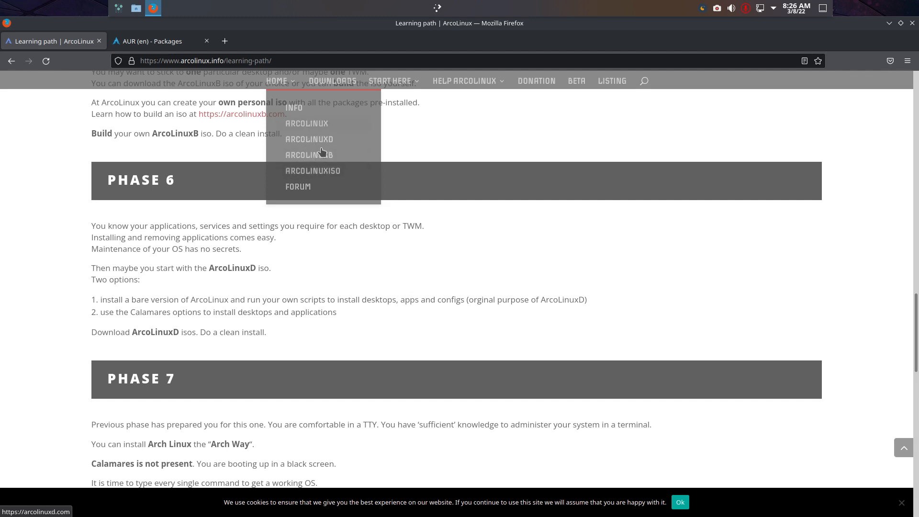
{"action": "mouse_move", "coordinate": [398, 155]}
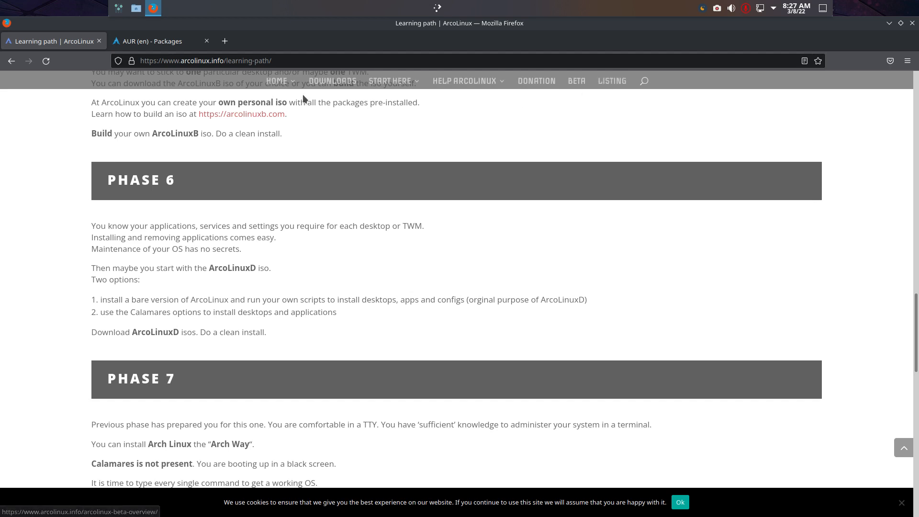
{"action": "left_click", "coordinate": [224, 41]}
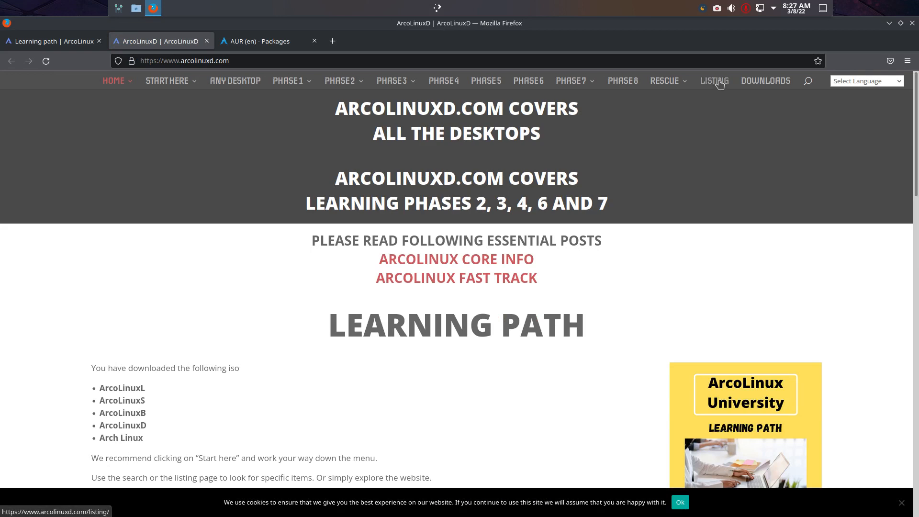
Step: Show the Listing page and scroll its categories from Arch Way through Awesome, Budgie, Cinnamon, Deepin to DWM
{"action": "left_click", "coordinate": [714, 81]}
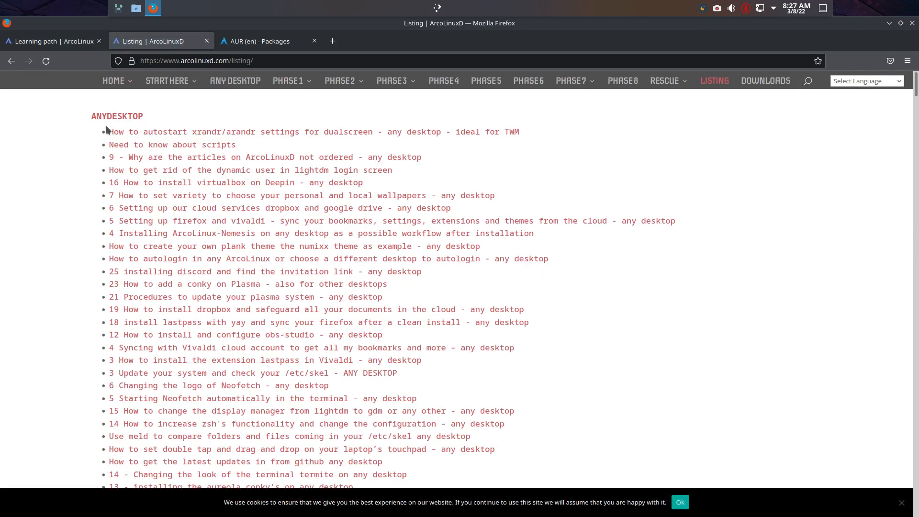
{"action": "mouse_move", "coordinate": [134, 271]}
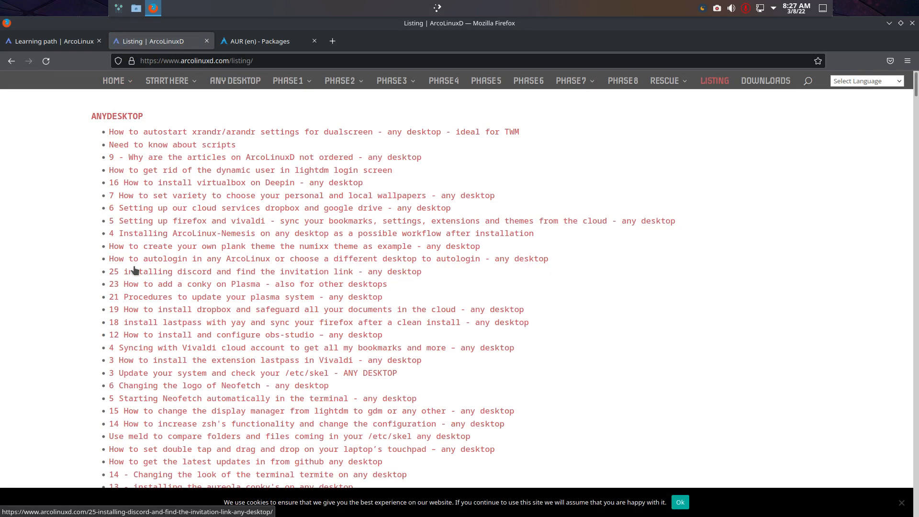
{"action": "scroll", "scroll_direction": "down", "scroll_amount": 3}
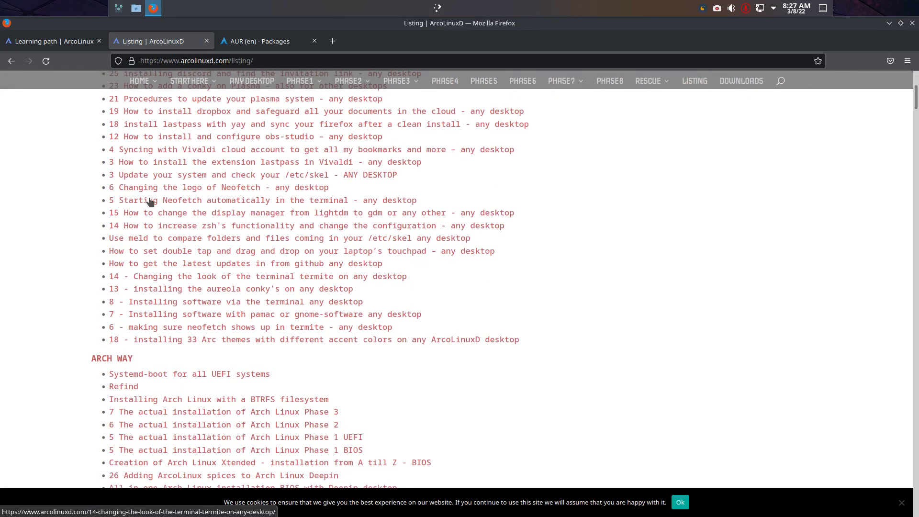
{"action": "mouse_move", "coordinate": [233, 191]}
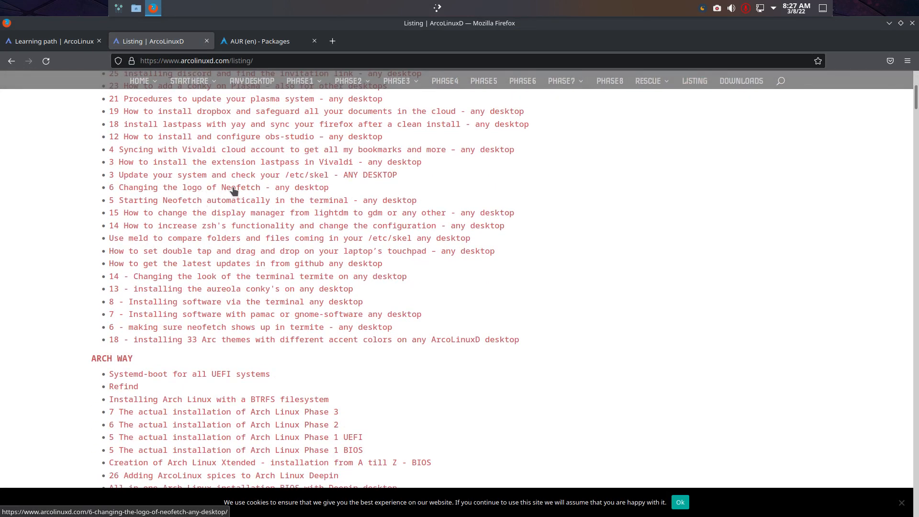
{"action": "scroll", "scroll_direction": "down", "scroll_amount": 3}
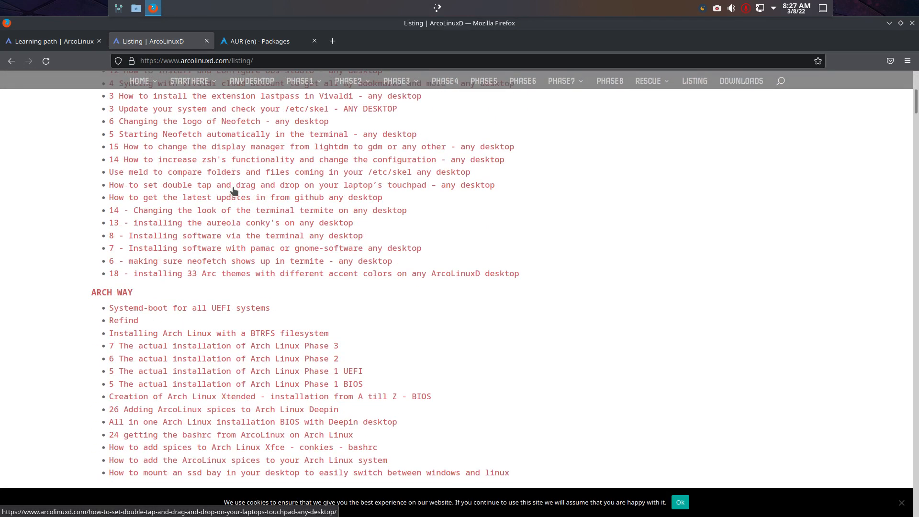
{"action": "scroll", "scroll_direction": "down", "scroll_amount": 3}
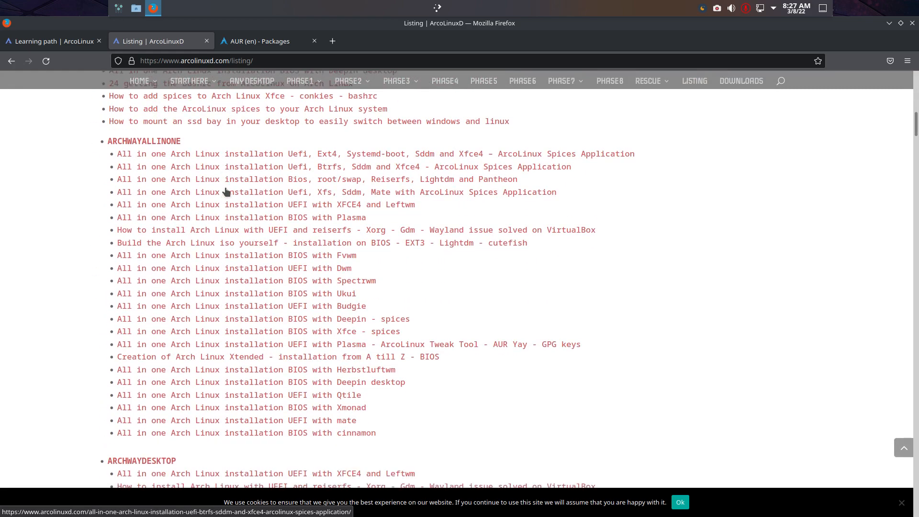
{"action": "scroll", "scroll_direction": "down", "scroll_amount": 3}
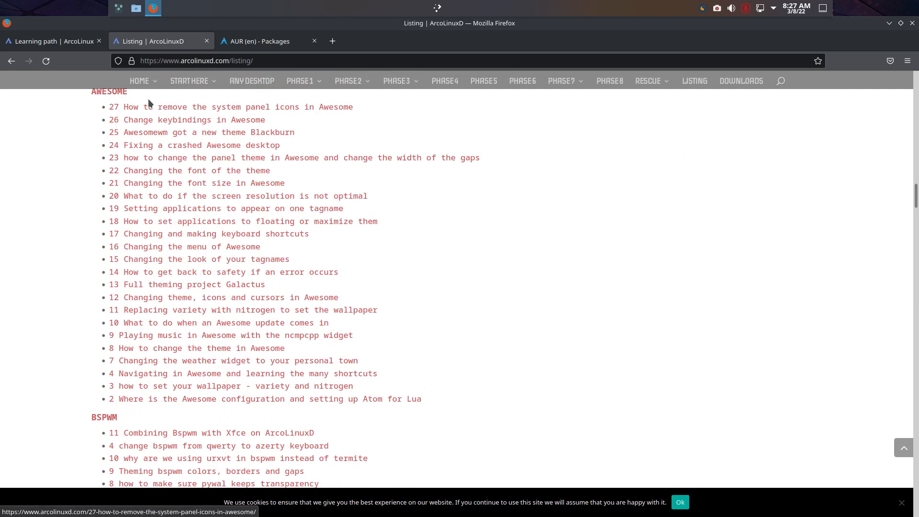
{"action": "scroll", "scroll_direction": "down", "scroll_amount": 3}
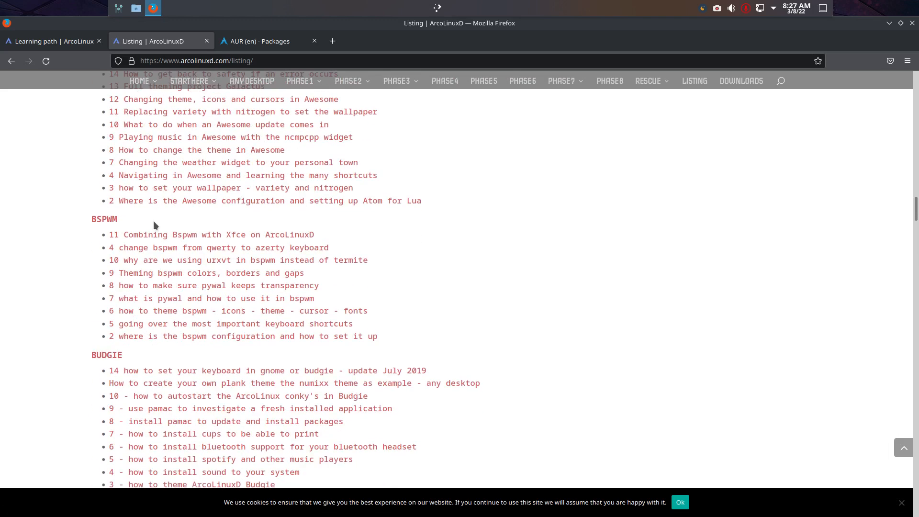
{"action": "scroll", "scroll_direction": "down", "scroll_amount": 3}
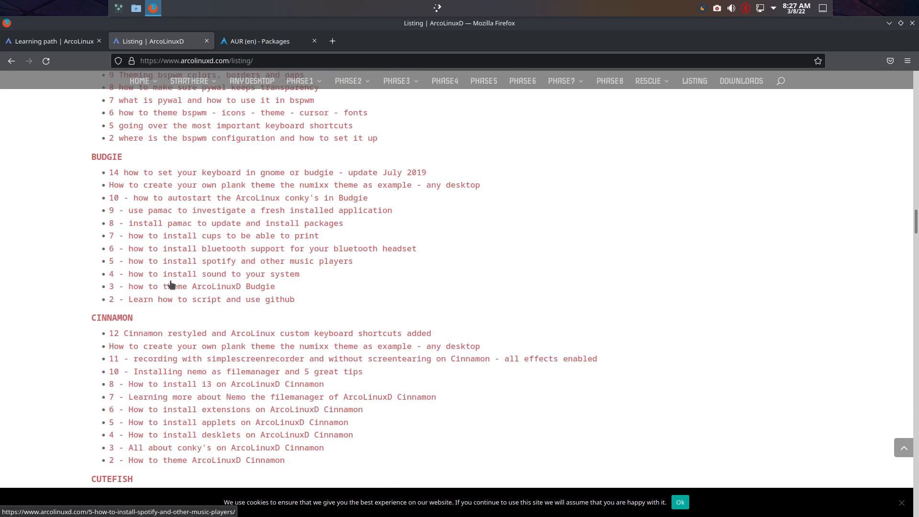
{"action": "scroll", "scroll_direction": "down", "scroll_amount": 3}
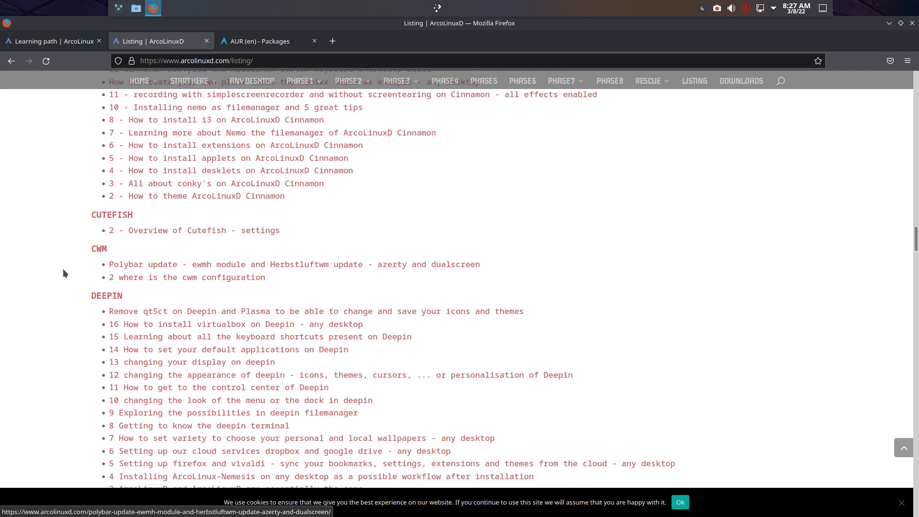
{"action": "scroll", "scroll_direction": "down", "scroll_amount": 3}
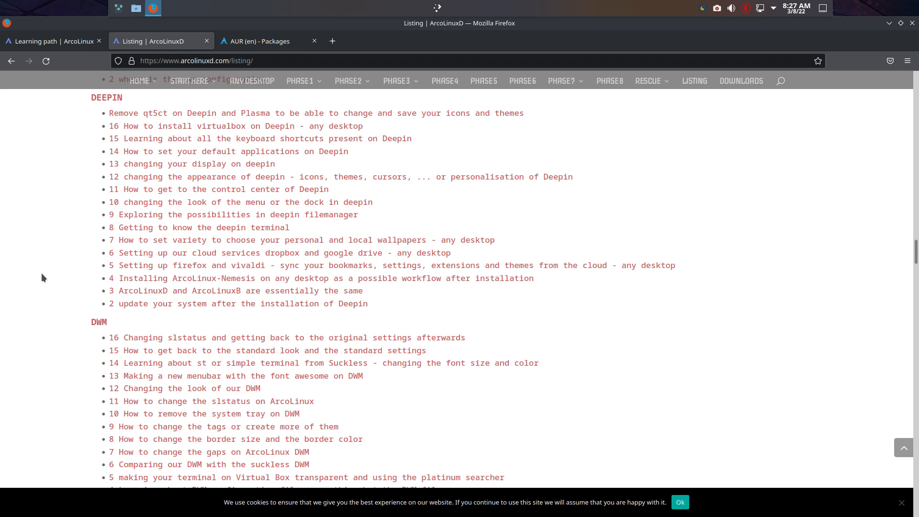
{"action": "mouse_move", "coordinate": [678, 121]}
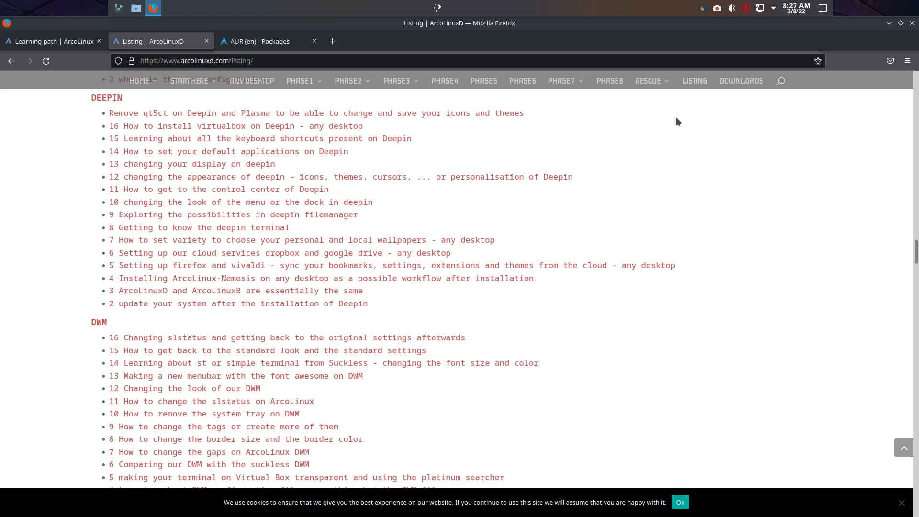